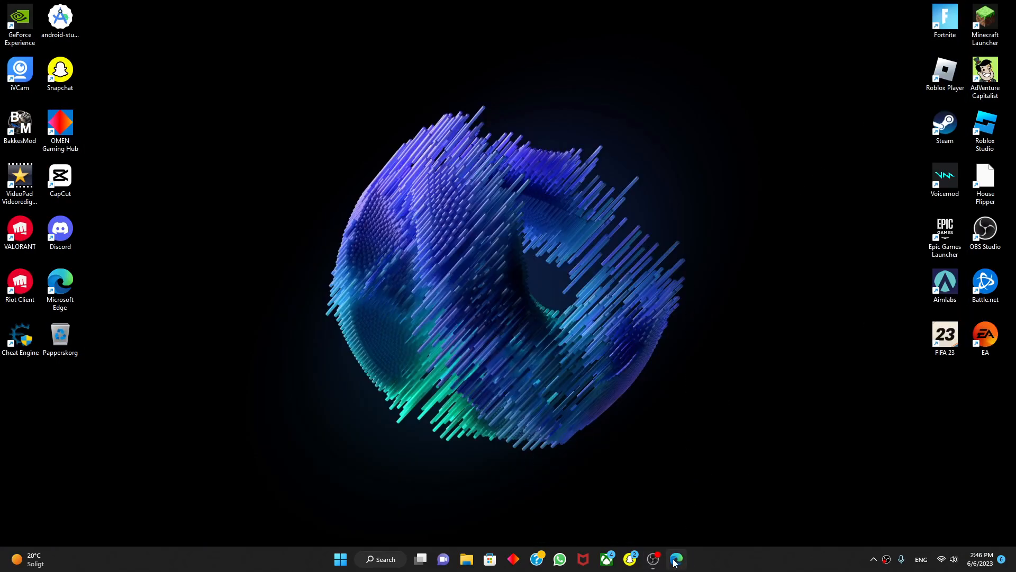
Launch Microsoft Edge from the taskbar and focus the address bar on the new tab page
left_click(676, 559)
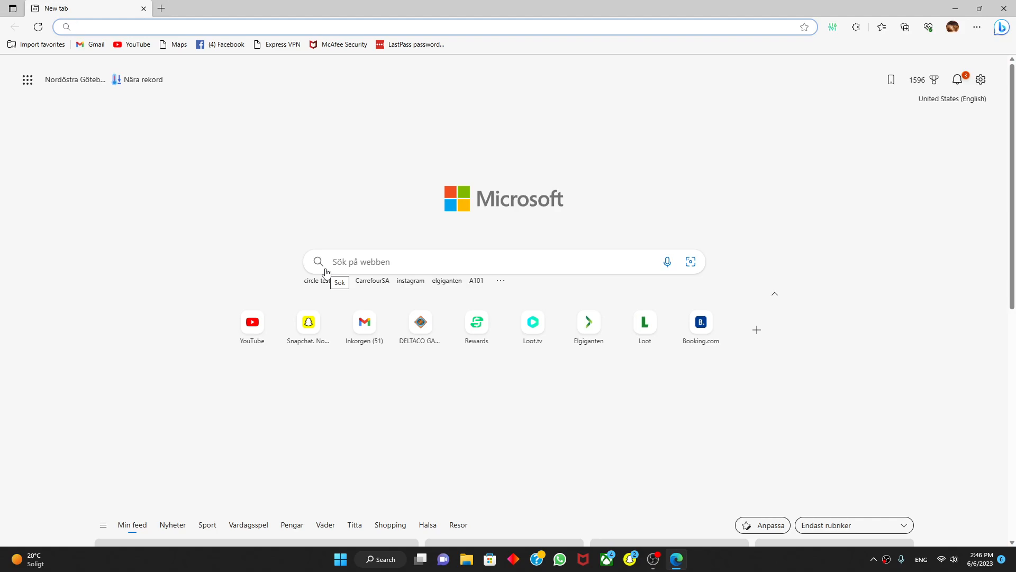
mouse_move(334, 255)
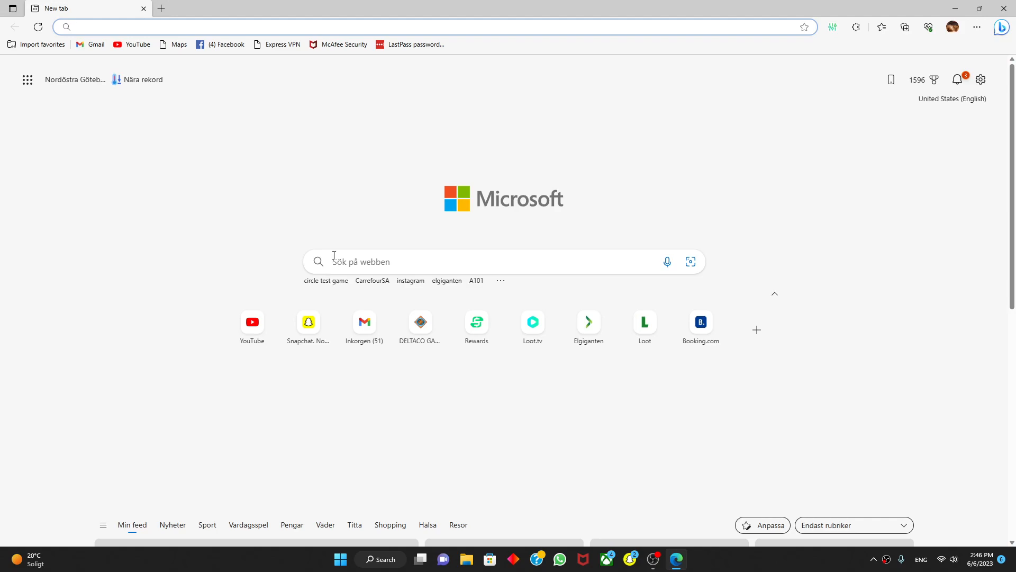
mouse_move(337, 175)
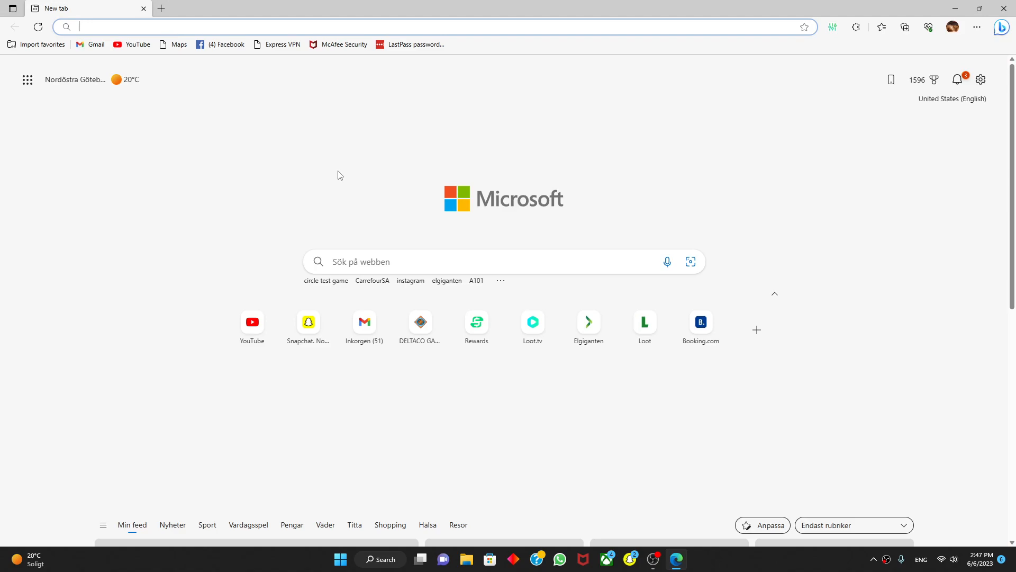
mouse_move(276, 45)
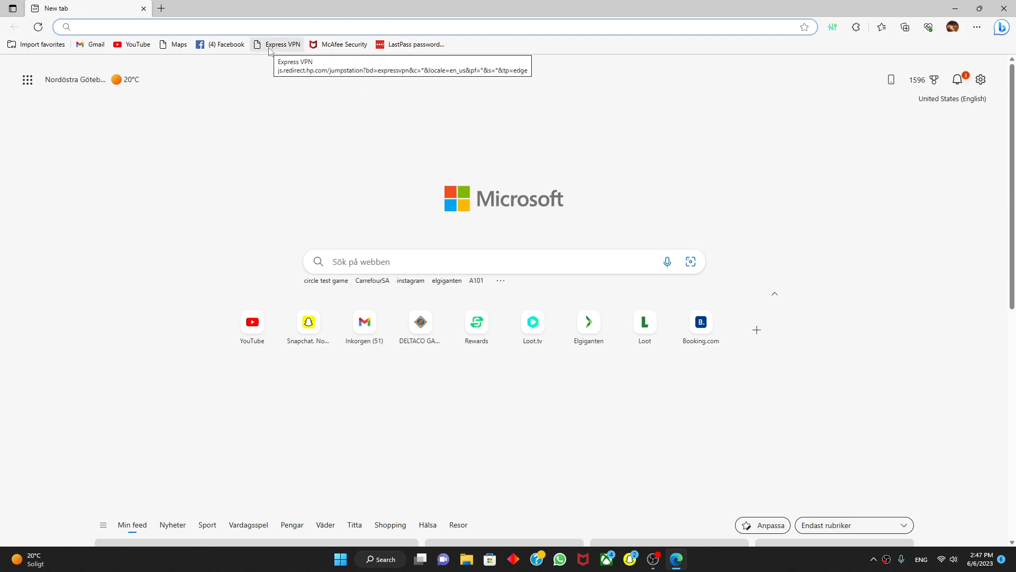
mouse_move(187, 67)
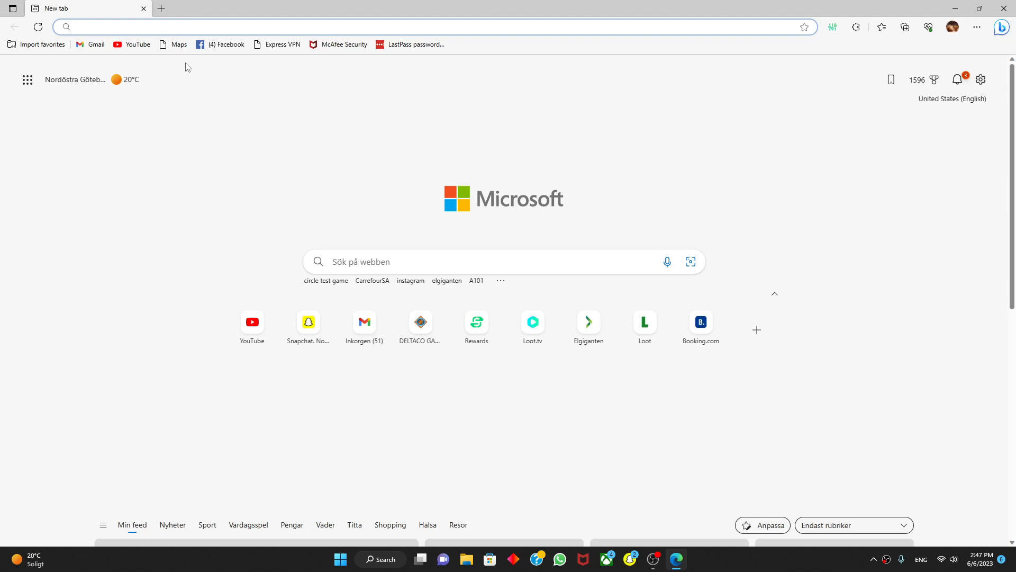
left_click(421, 27)
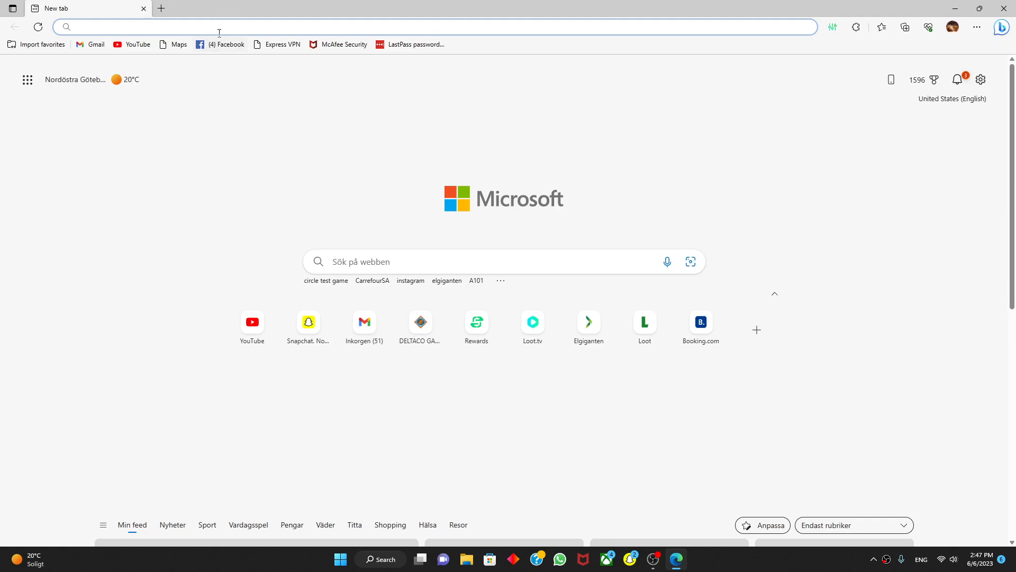
mouse_move(673, 116)
type("deltacogaming.")
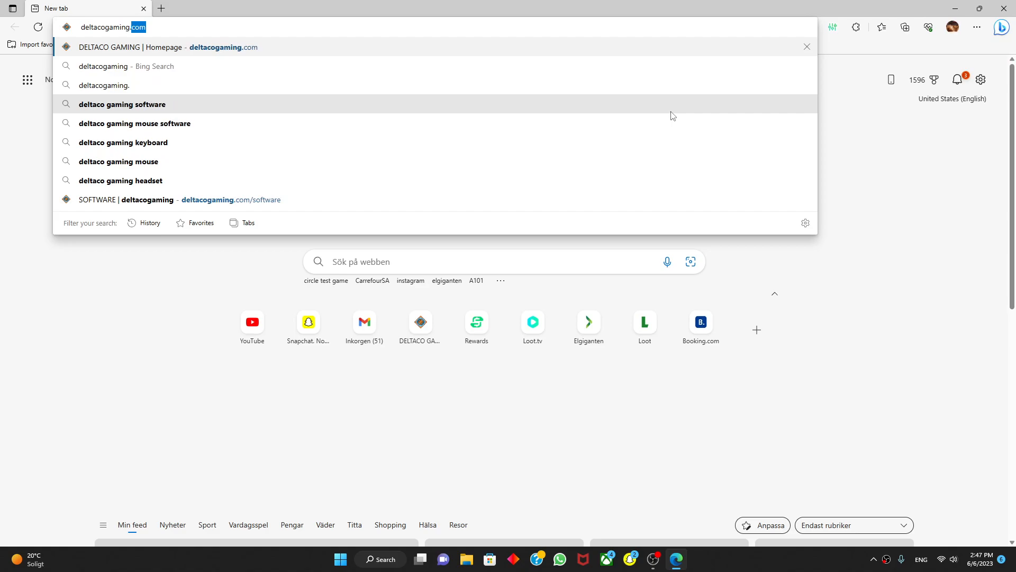
Download the GAM-075 driver zip from the Deltaco Gaming software page, searching product ID GAM-075
left_click(166, 47)
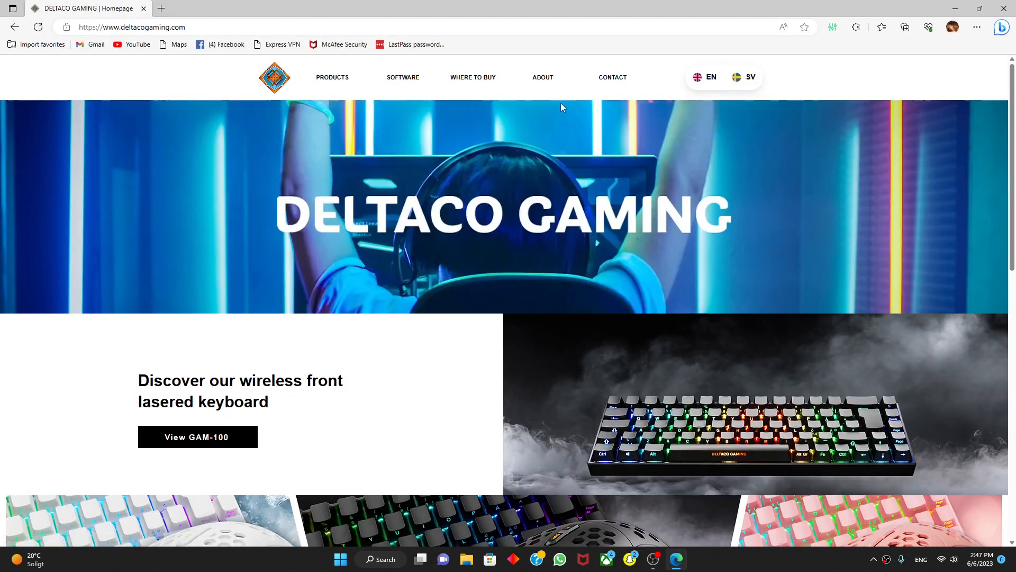
mouse_move(402, 77)
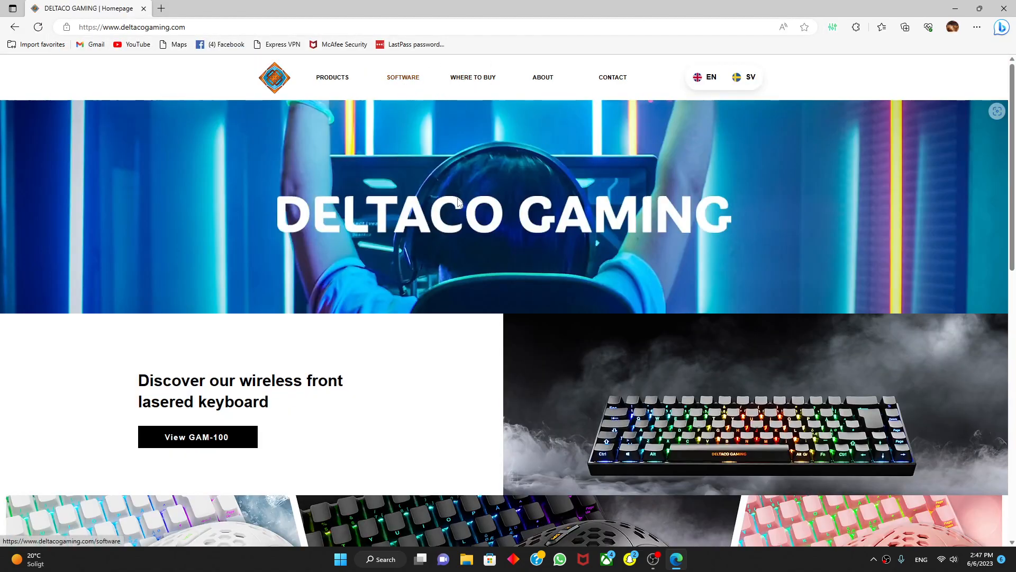
left_click(402, 77)
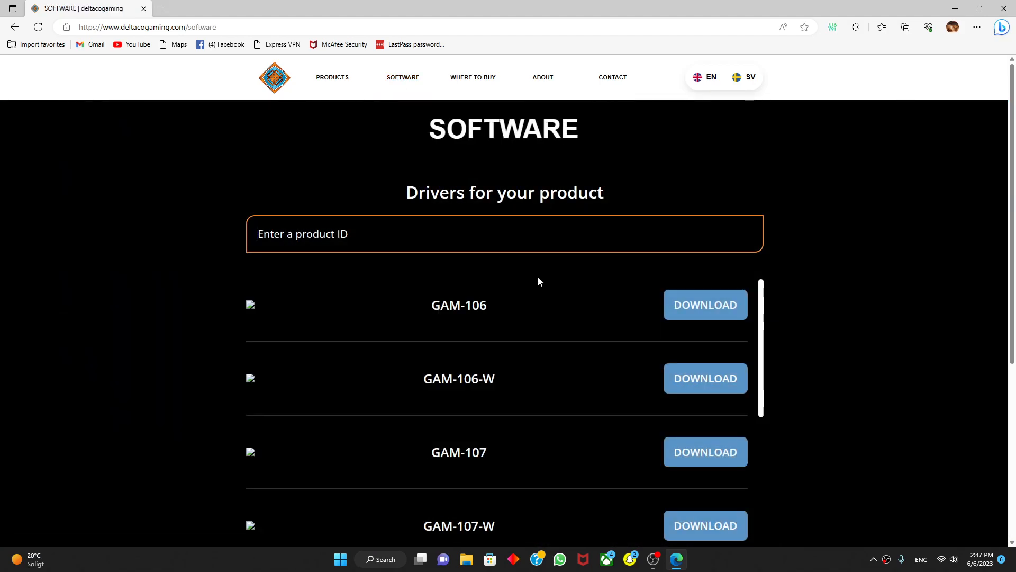
type("GAM")
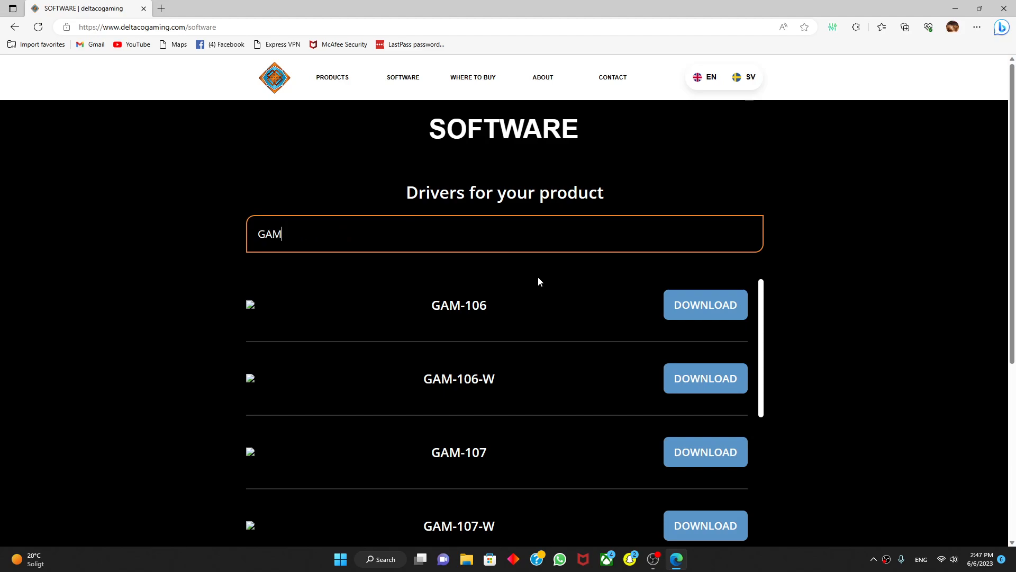
type("-075")
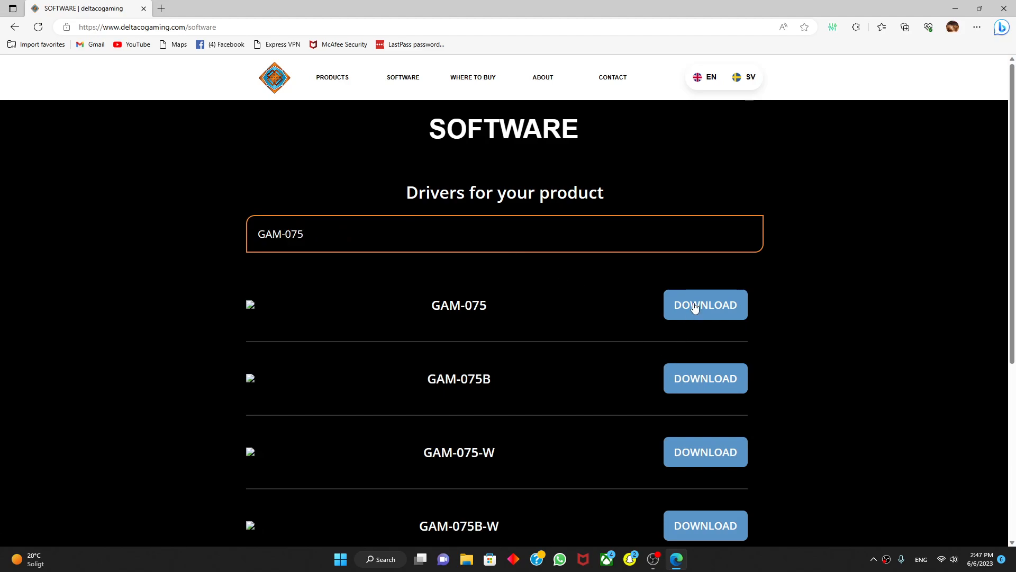
left_click(705, 305)
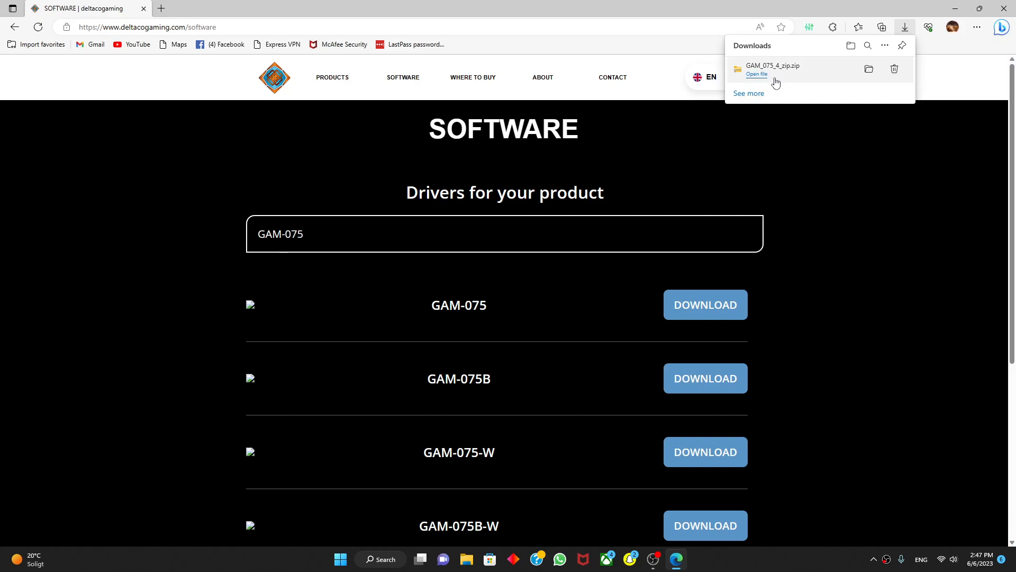
mouse_move(767, 71)
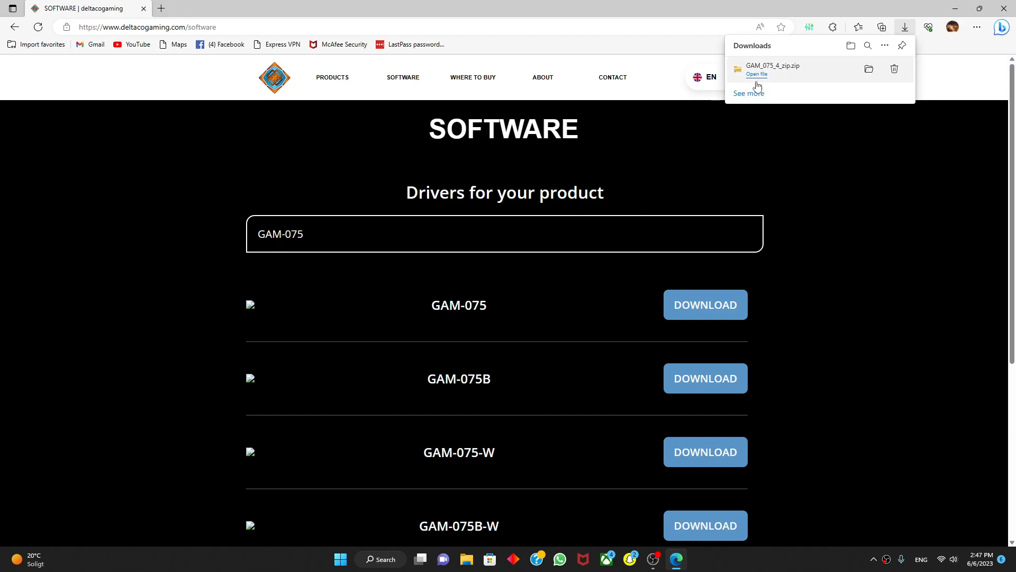
mouse_move(773, 77)
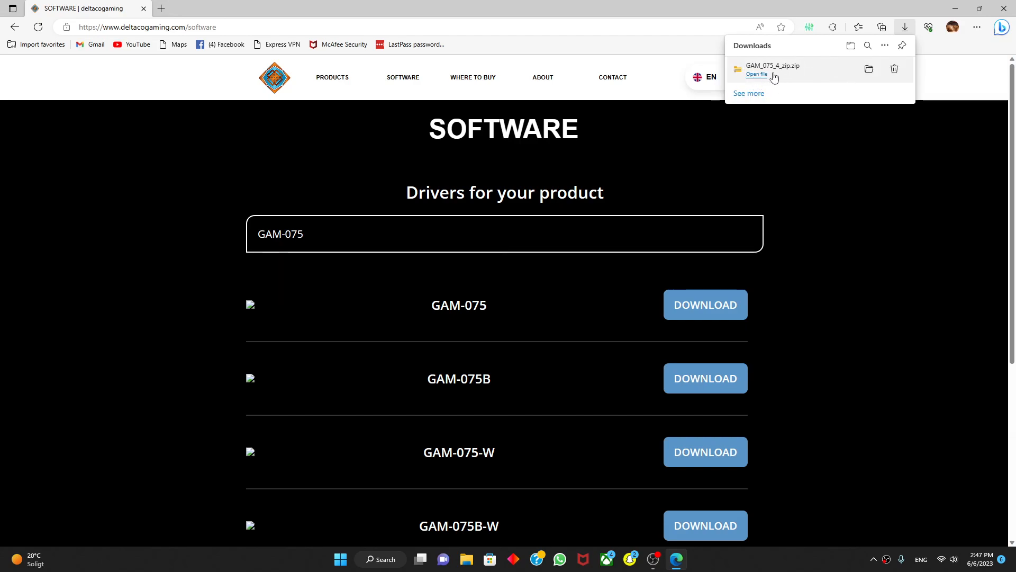
Extract the downloaded GAM-075 zip to the suggested folder
left_click(756, 74)
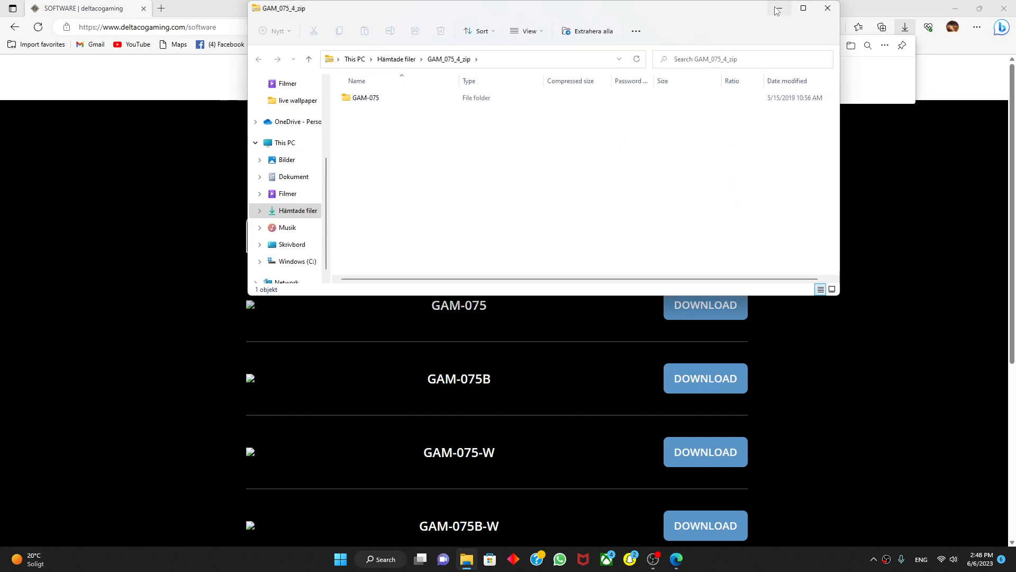
left_click(365, 98)
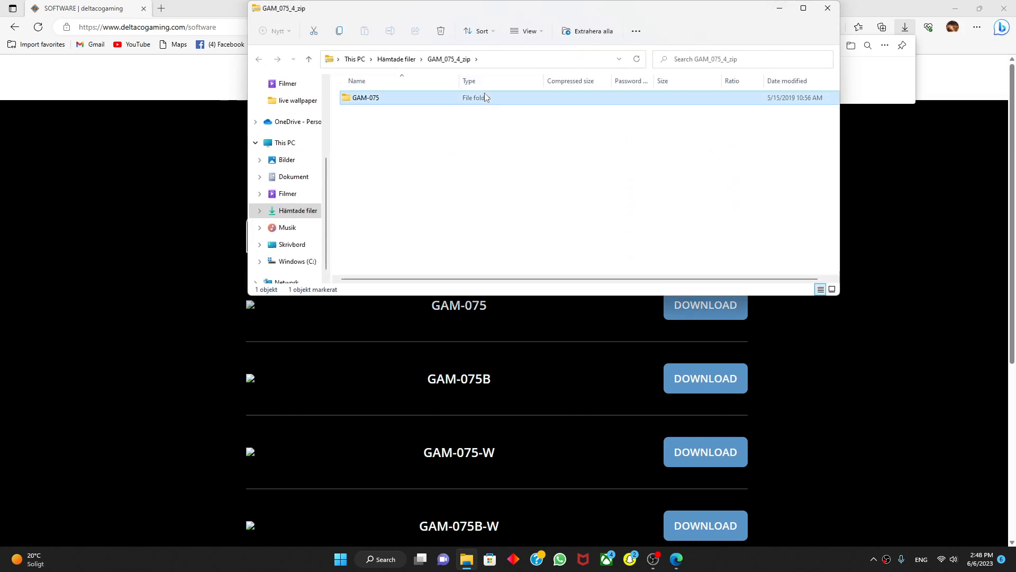
double_click(365, 97)
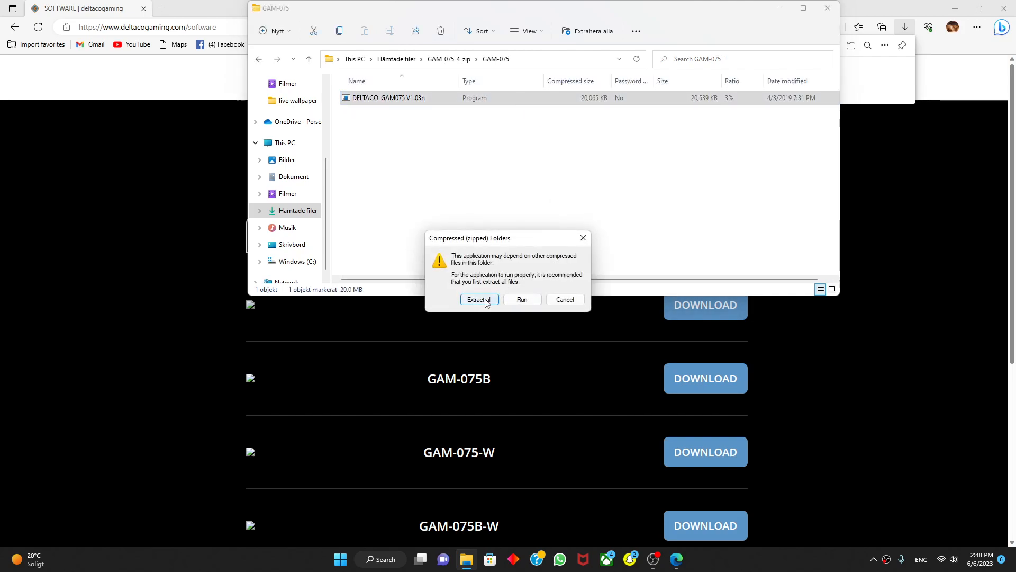
left_click(479, 299)
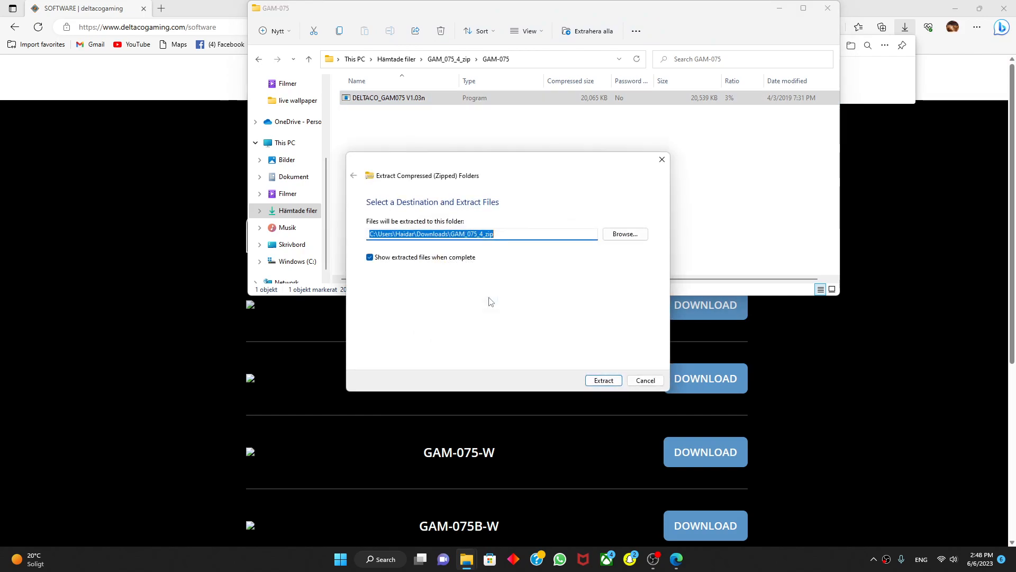
left_click(603, 380)
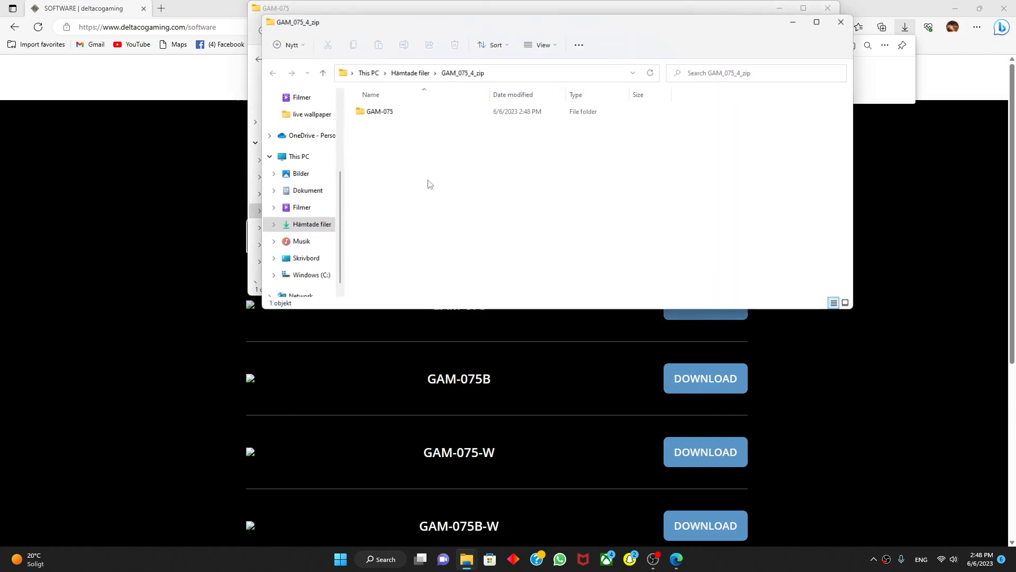
mouse_move(456, 143)
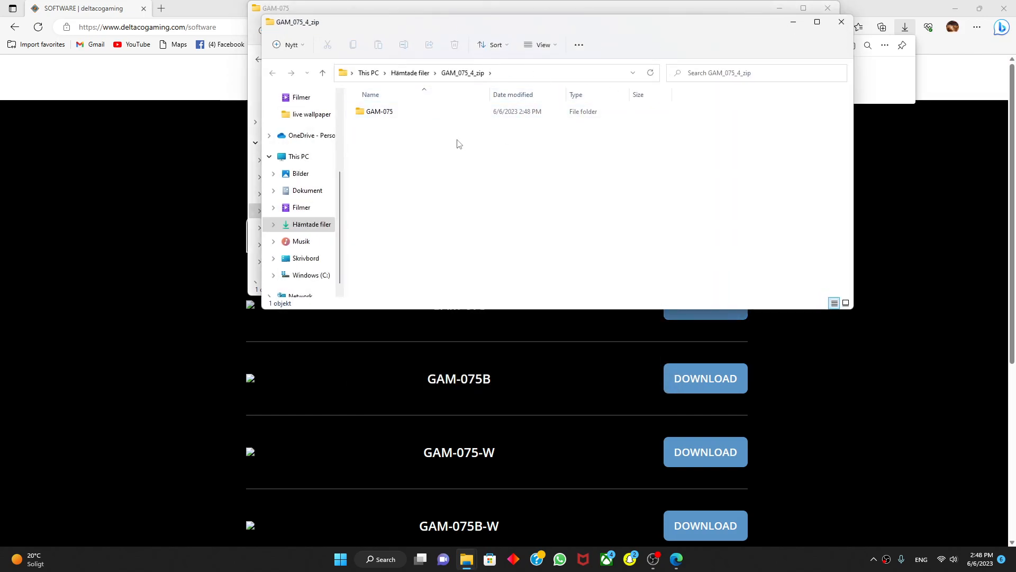
Run the DELTACO_GAM075 V1.03n installer from the extracted folder, answering the uninstall prompt
double_click(380, 112)
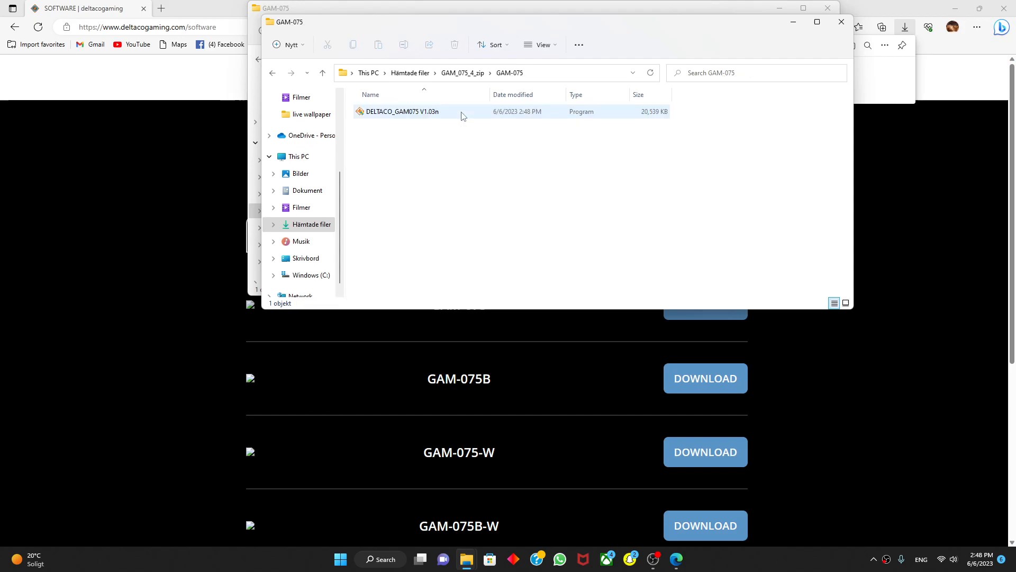
double_click(402, 111)
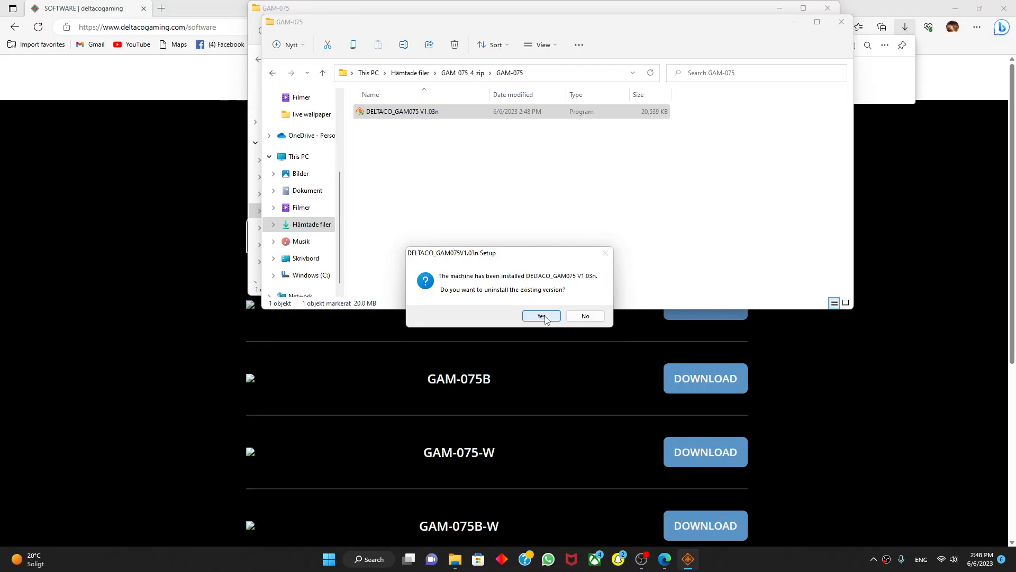
mouse_move(614, 250)
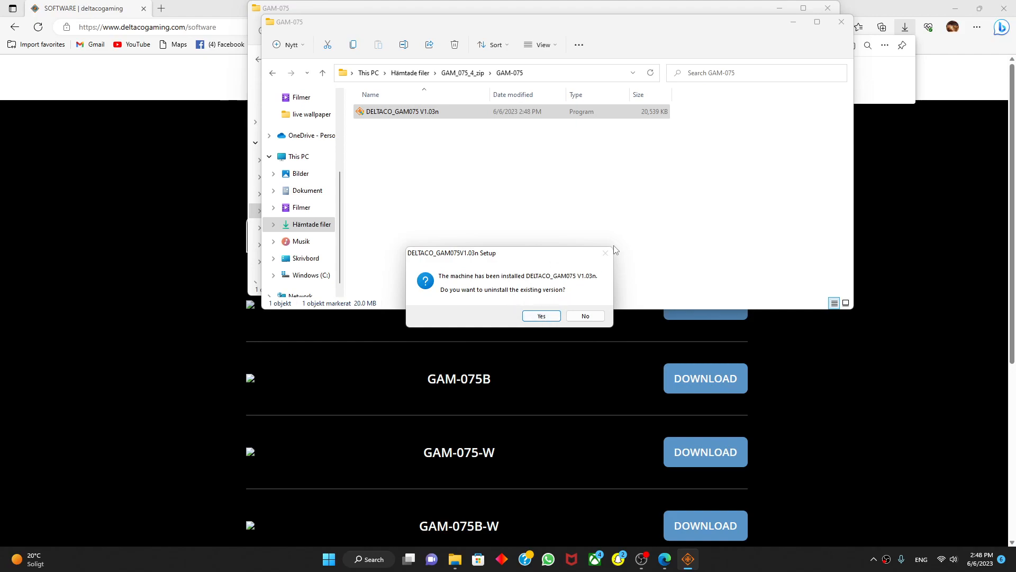
mouse_move(581, 363)
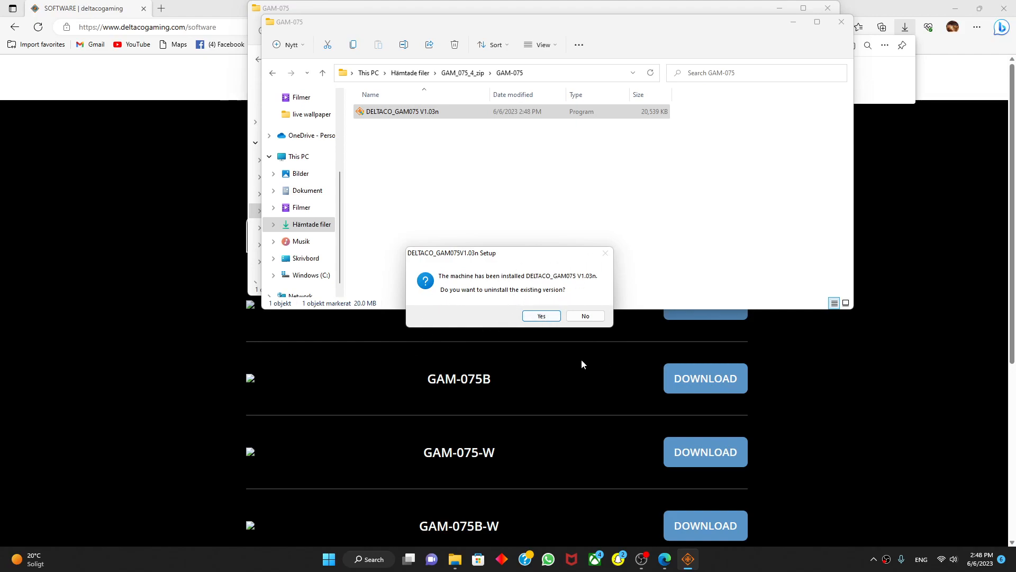
left_click(583, 315)
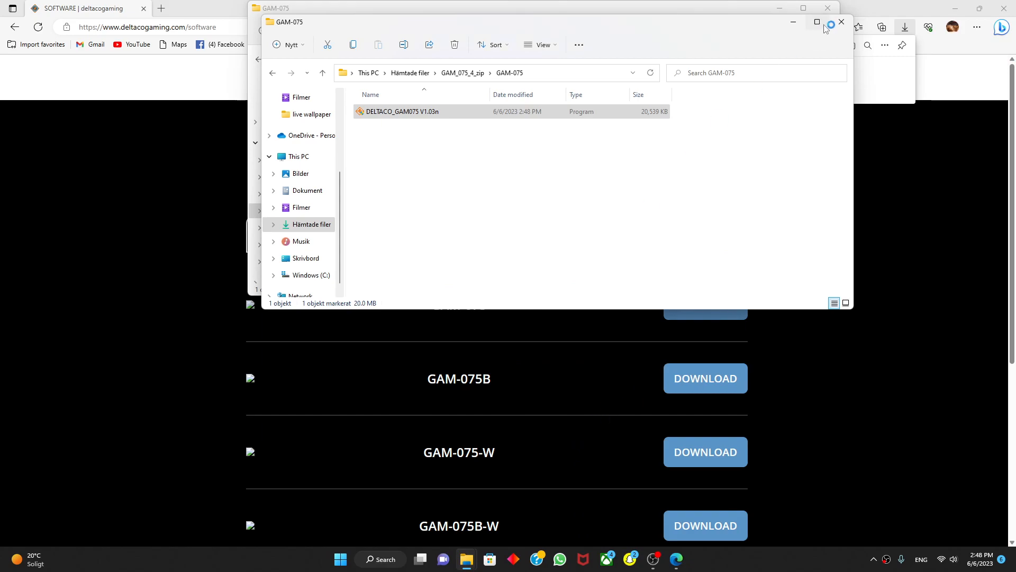
double_click(400, 111)
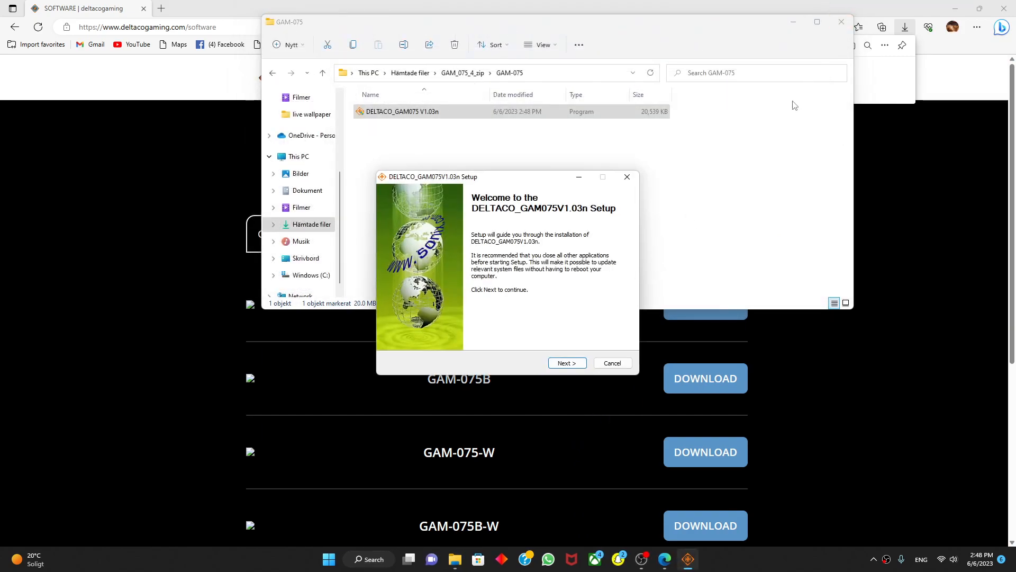
mouse_move(490, 211)
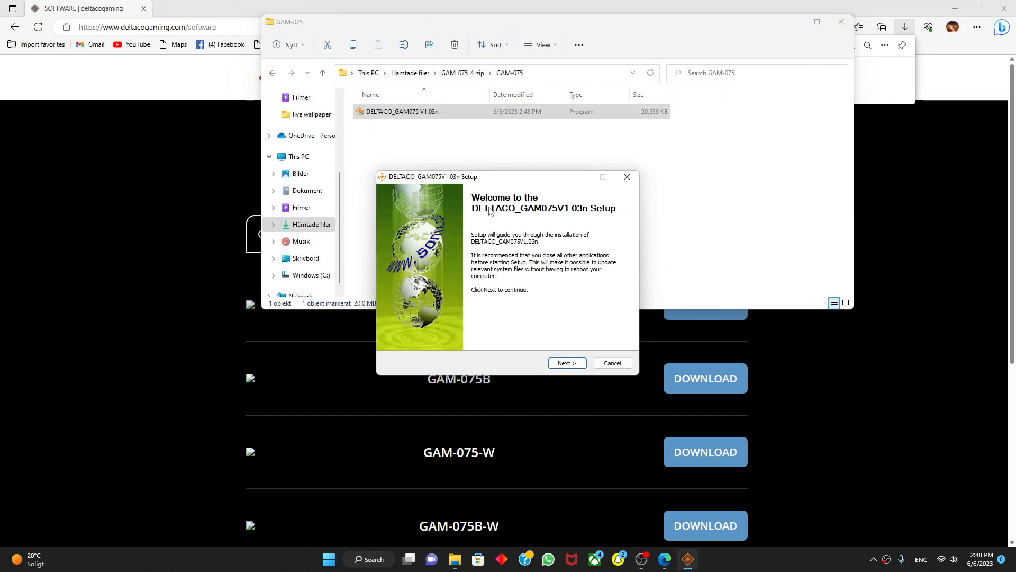
mouse_move(550, 221)
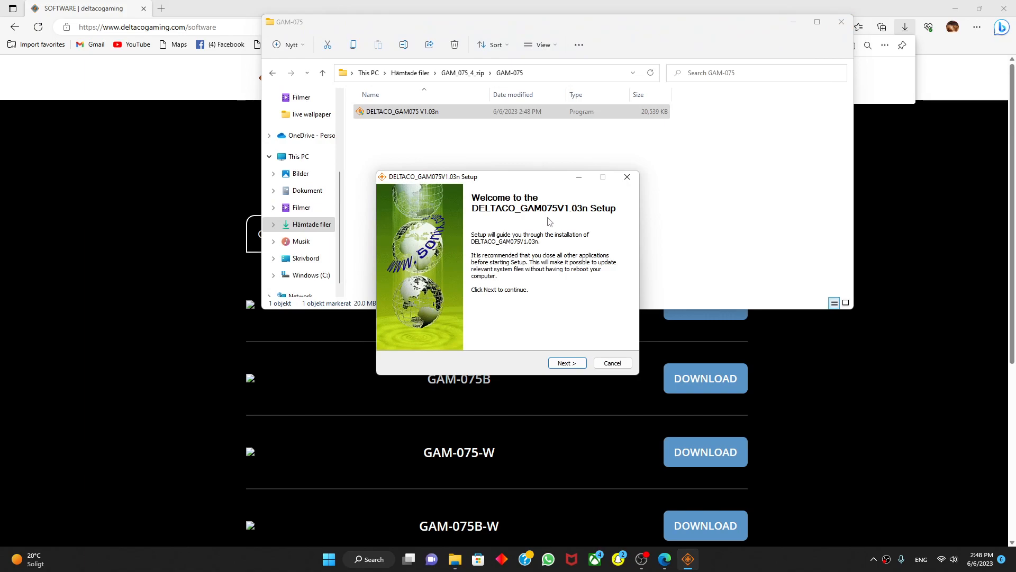
mouse_move(530, 255)
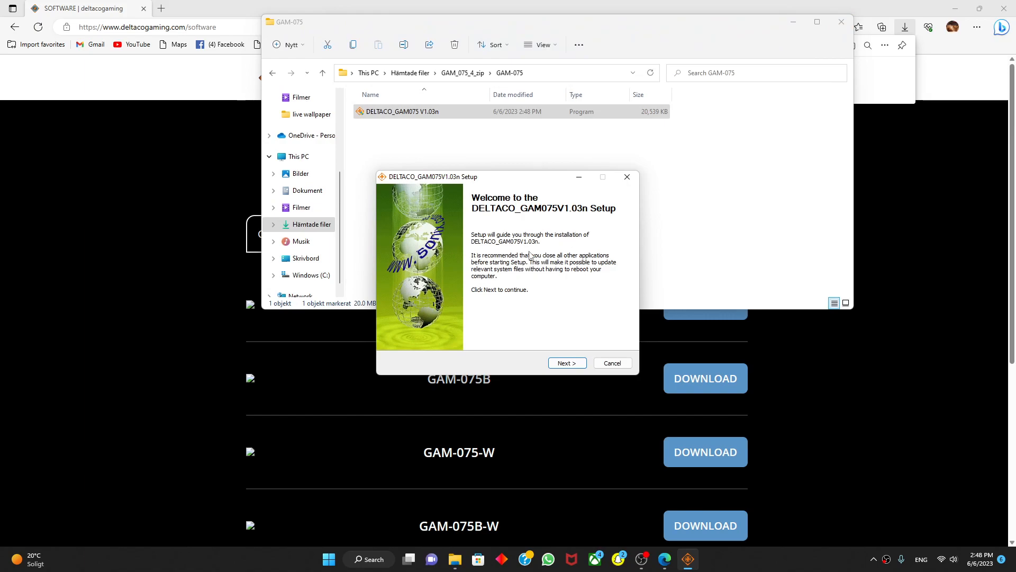
mouse_move(570, 278)
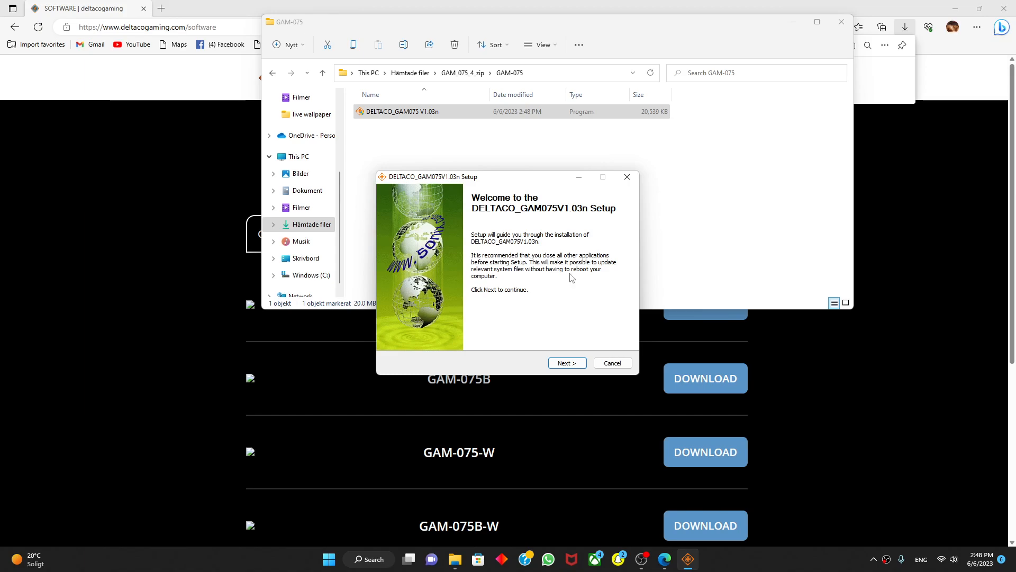
Accept the license, install DELTACO_GAM075 V1.03n to the default Program Files\Deltaco folder and finish
left_click(566, 362)
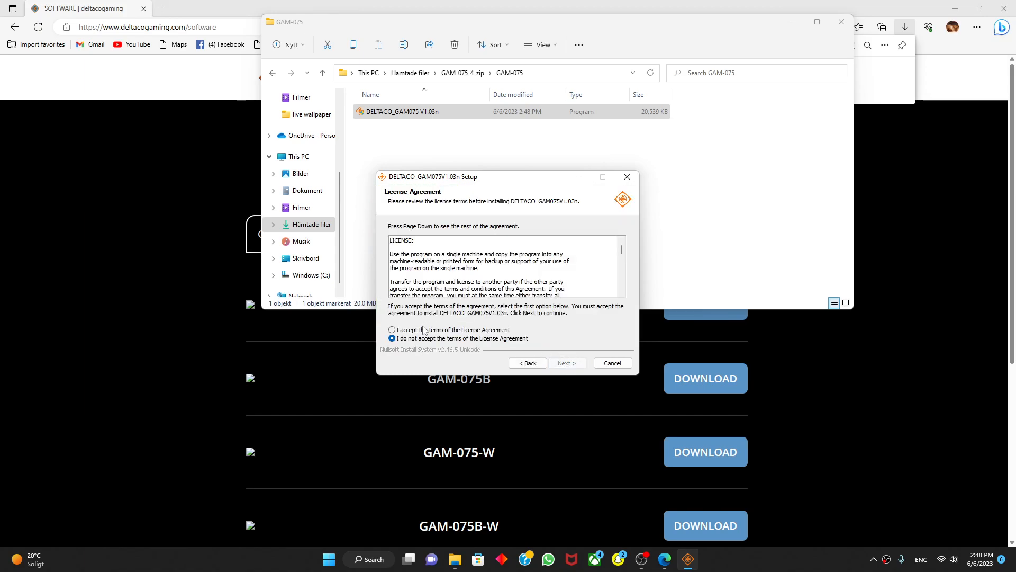
left_click(392, 330)
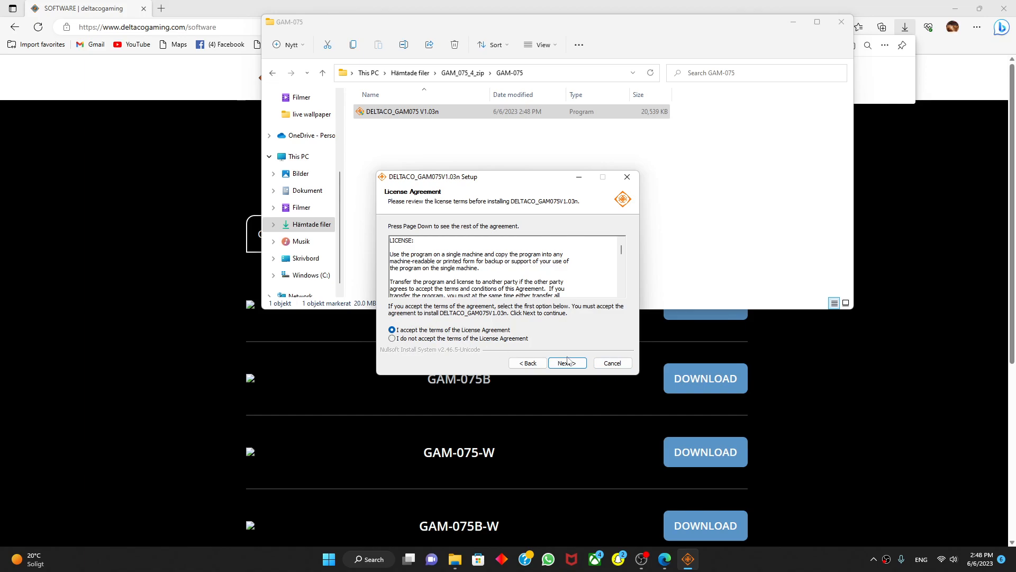
left_click(566, 362)
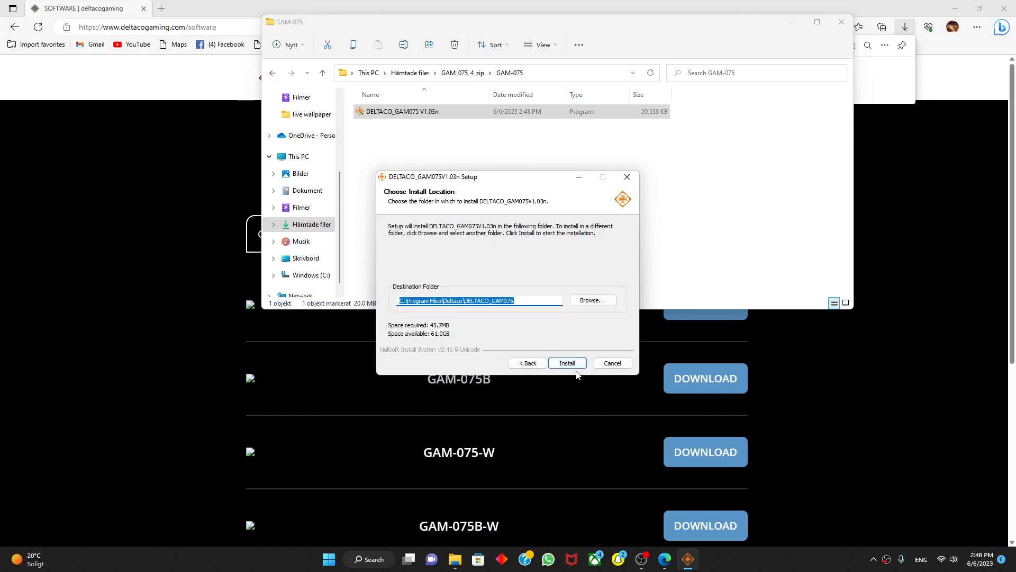
left_click(565, 362)
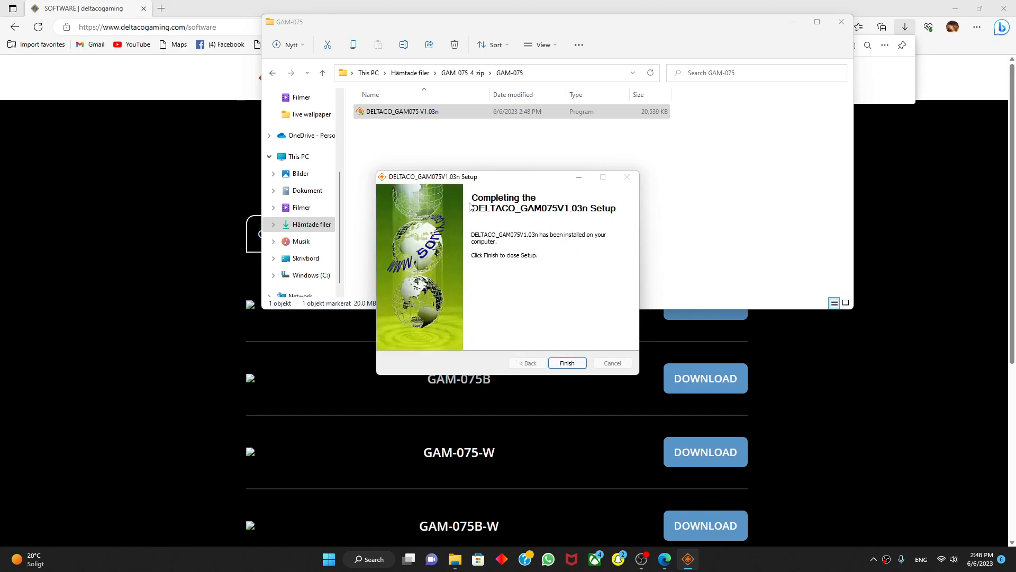
mouse_move(528, 273)
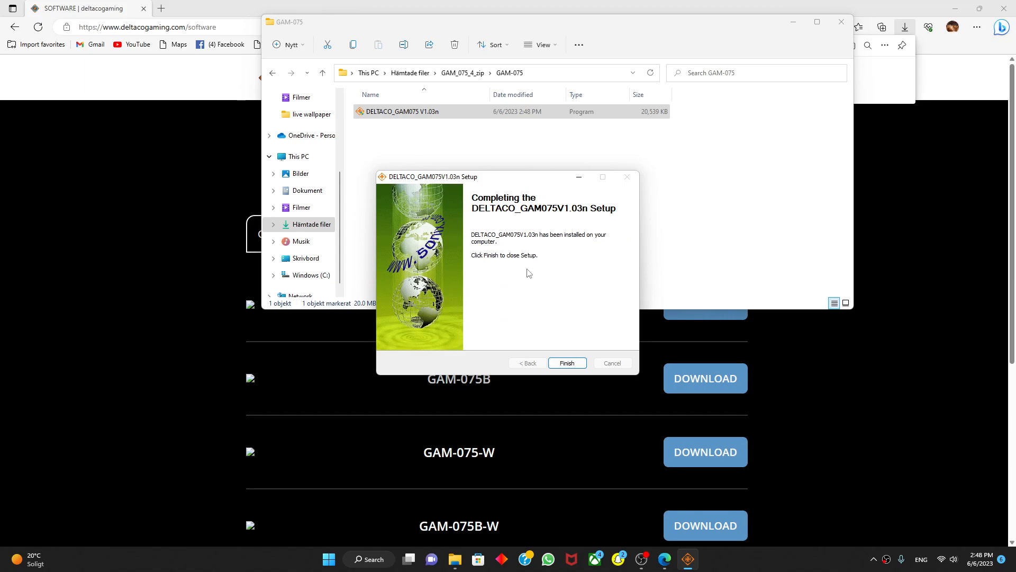
mouse_move(487, 267)
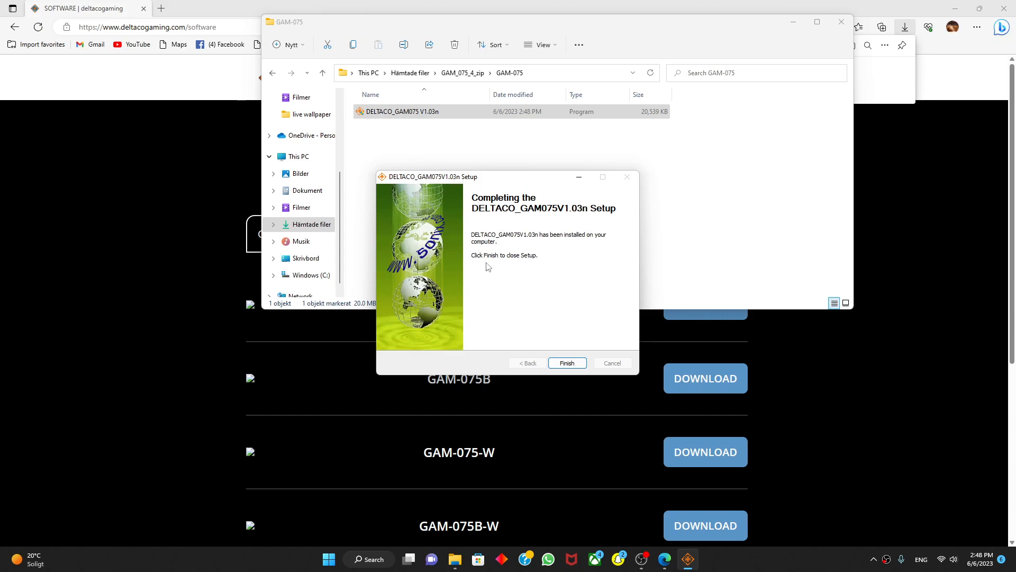
left_click(566, 362)
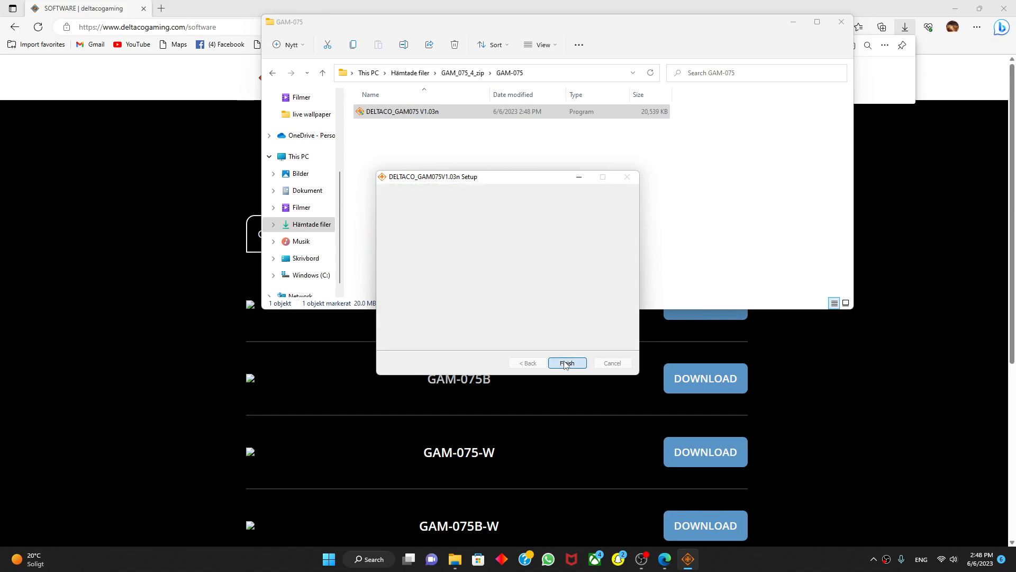
left_click(565, 362)
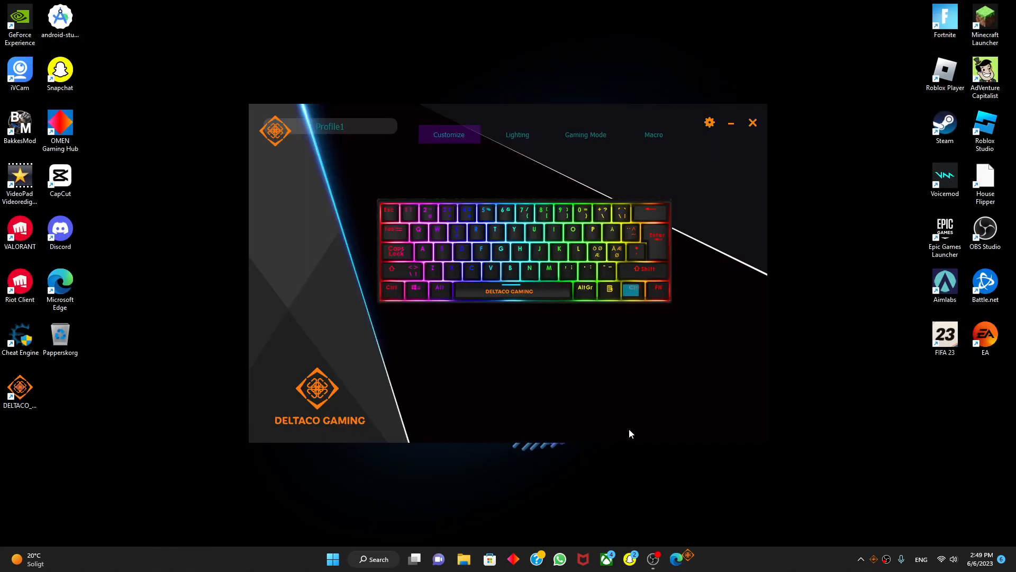
Browse the Lighting and Customize sections, ending in the Macro editor for Profile1
left_click(518, 135)
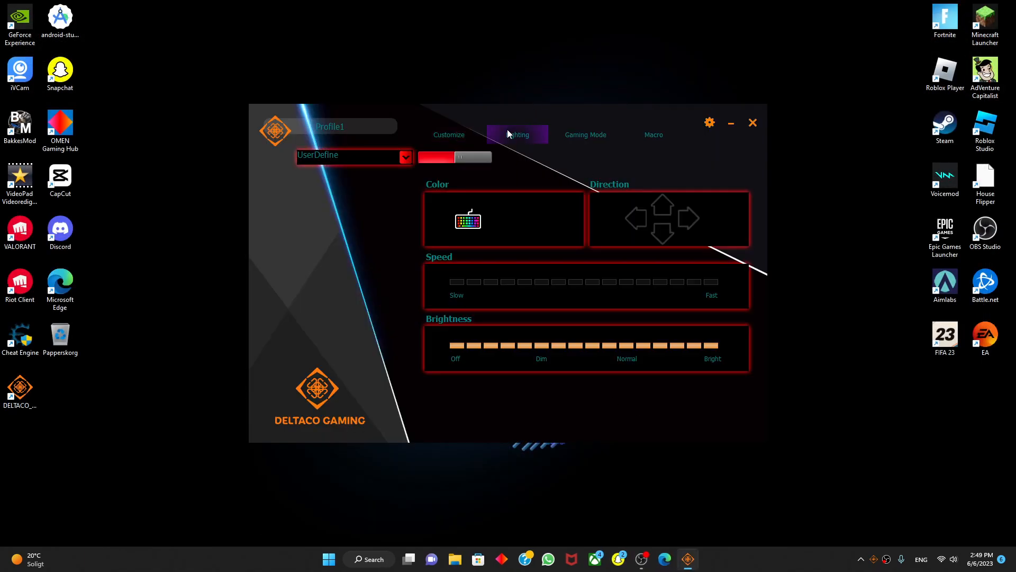
left_click(448, 134)
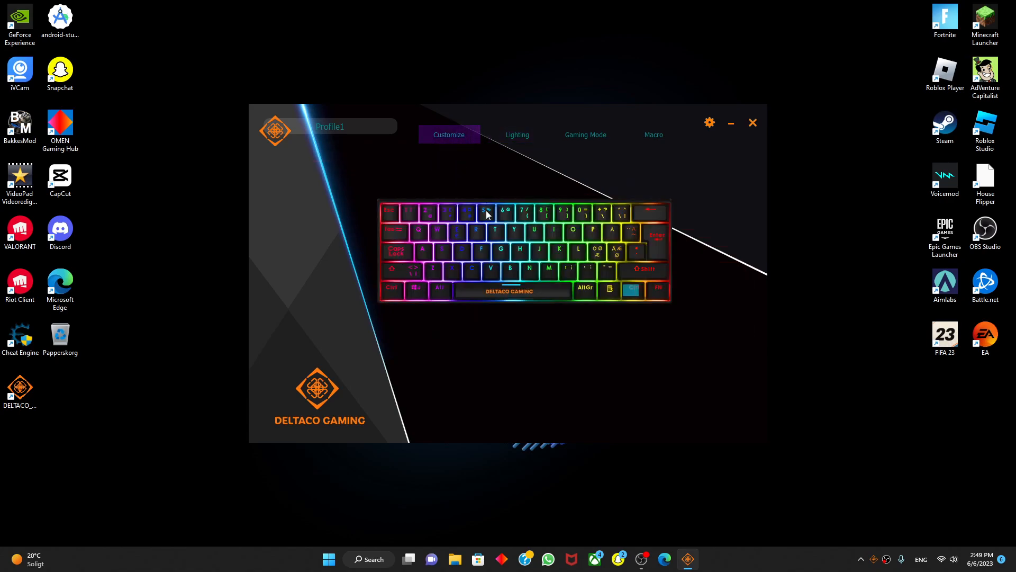
left_click(653, 135)
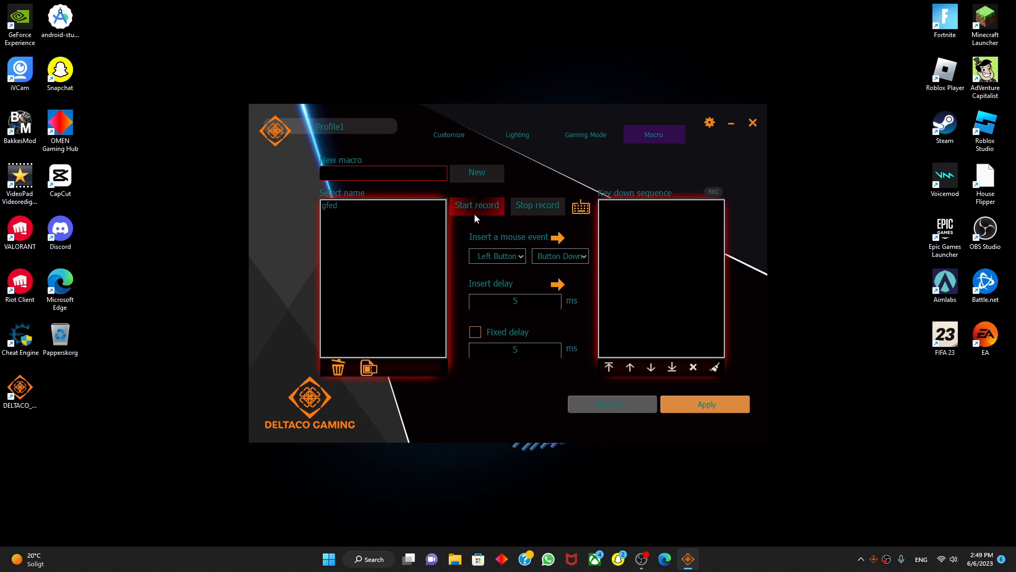
mouse_move(705, 403)
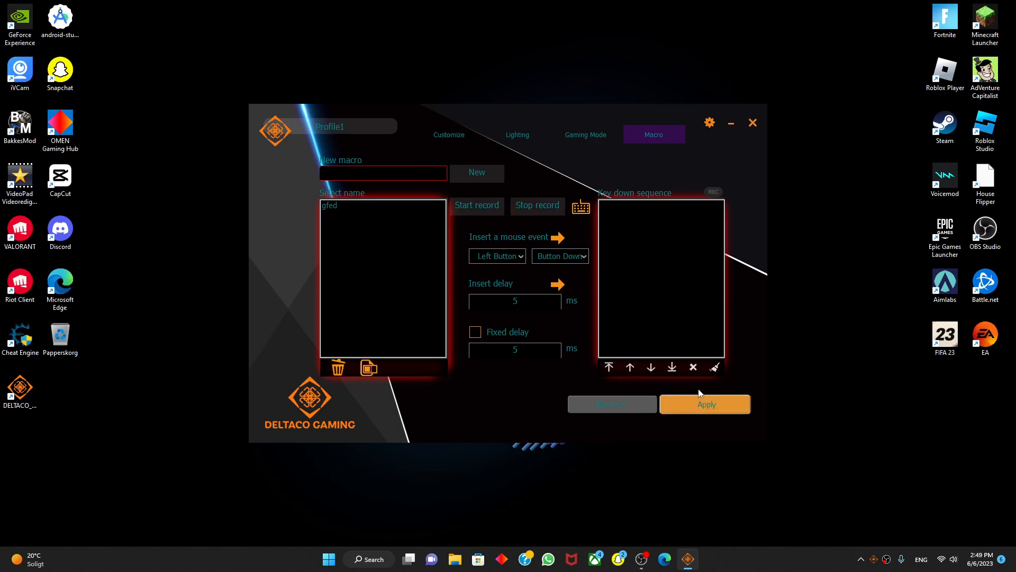
Try the Shuttle effect, enable Full Color, then set Profile1 lighting to Flowing
left_click(516, 135)
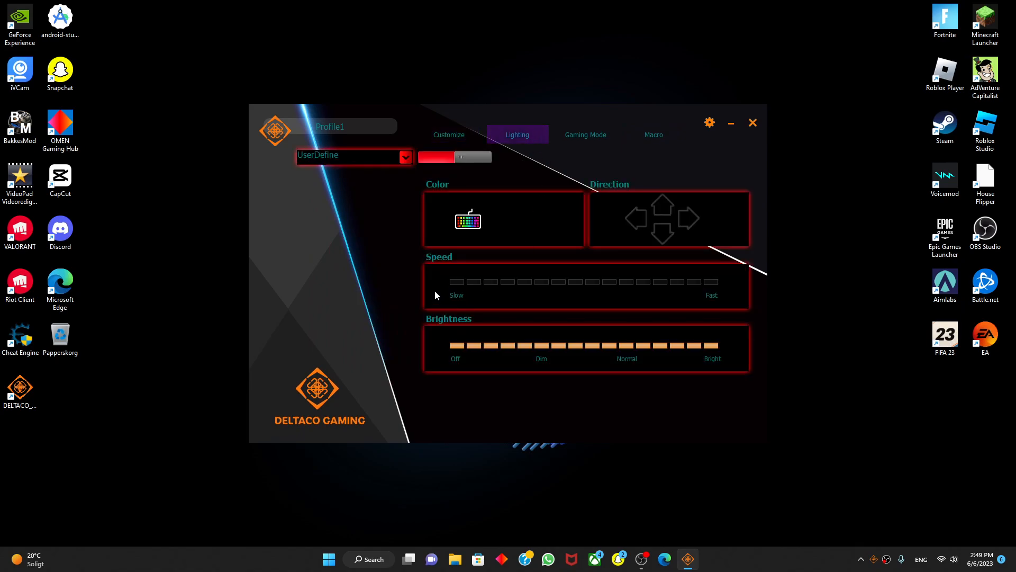
left_click(467, 219)
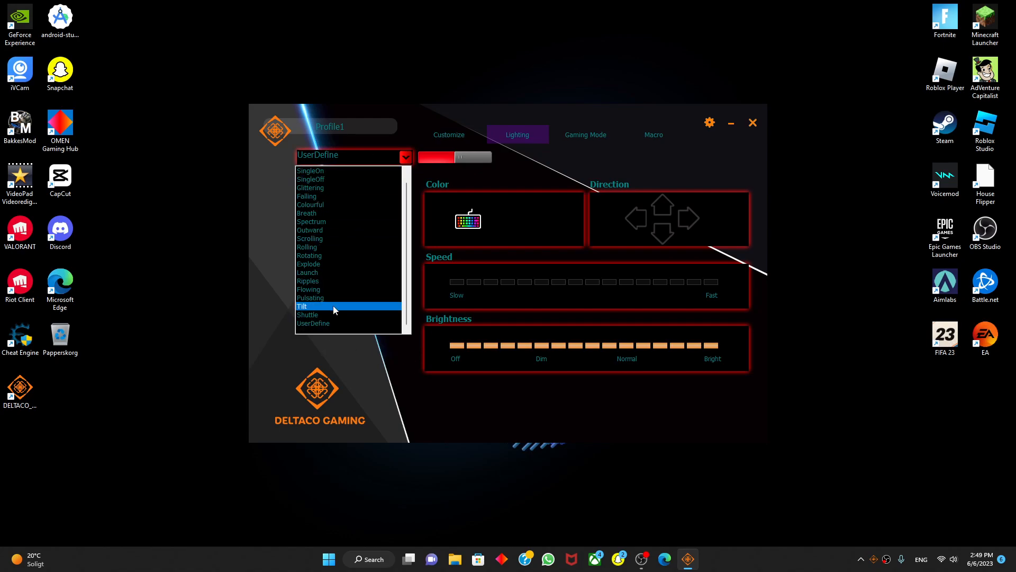
left_click(307, 315)
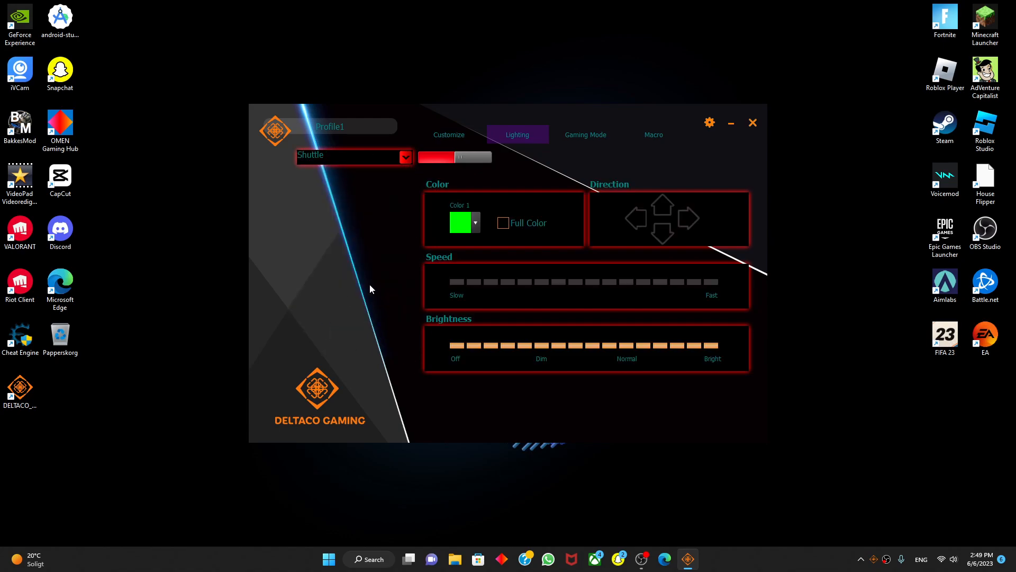
mouse_move(717, 287)
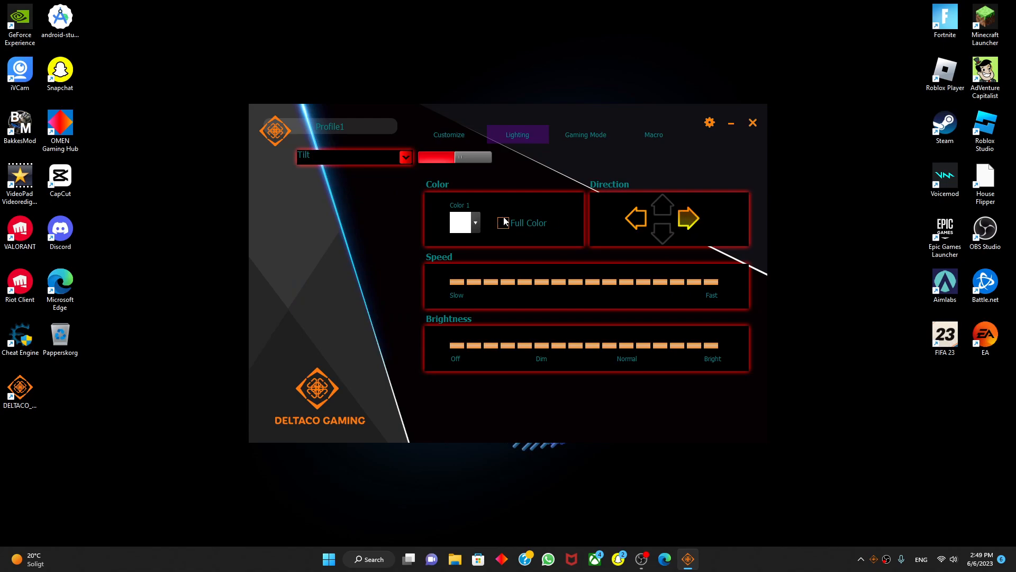
left_click(460, 223)
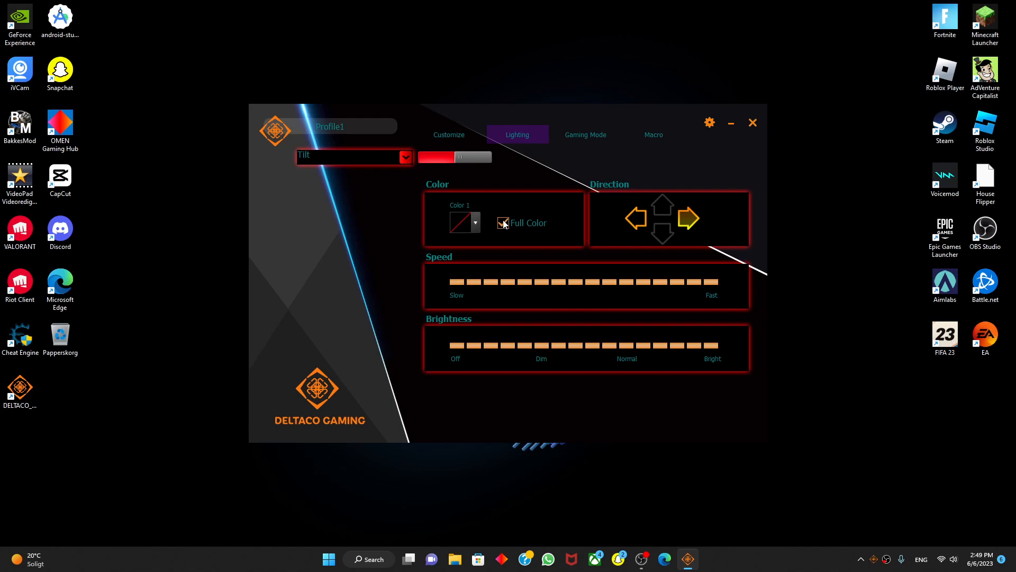
left_click(405, 156)
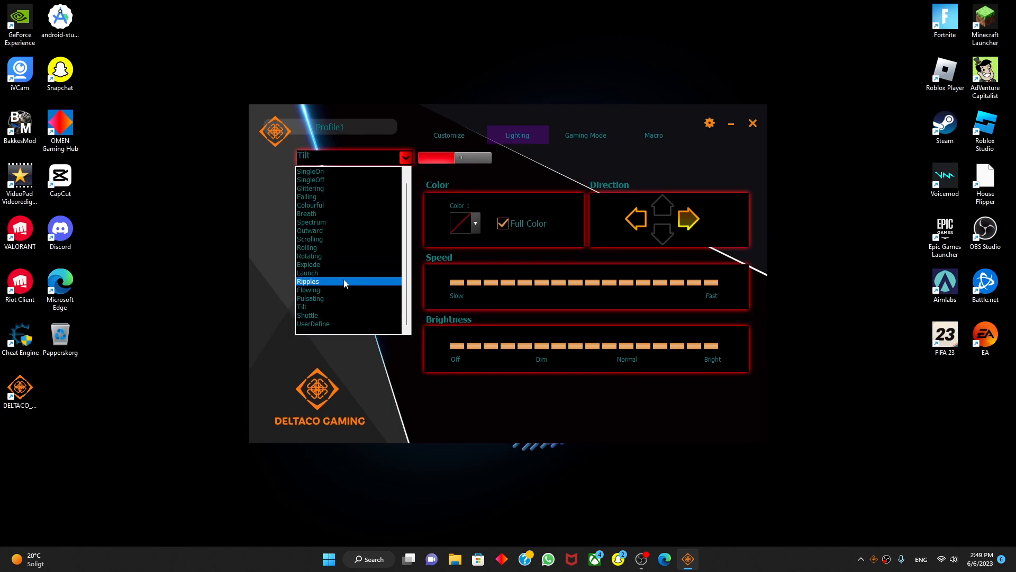
left_click(310, 299)
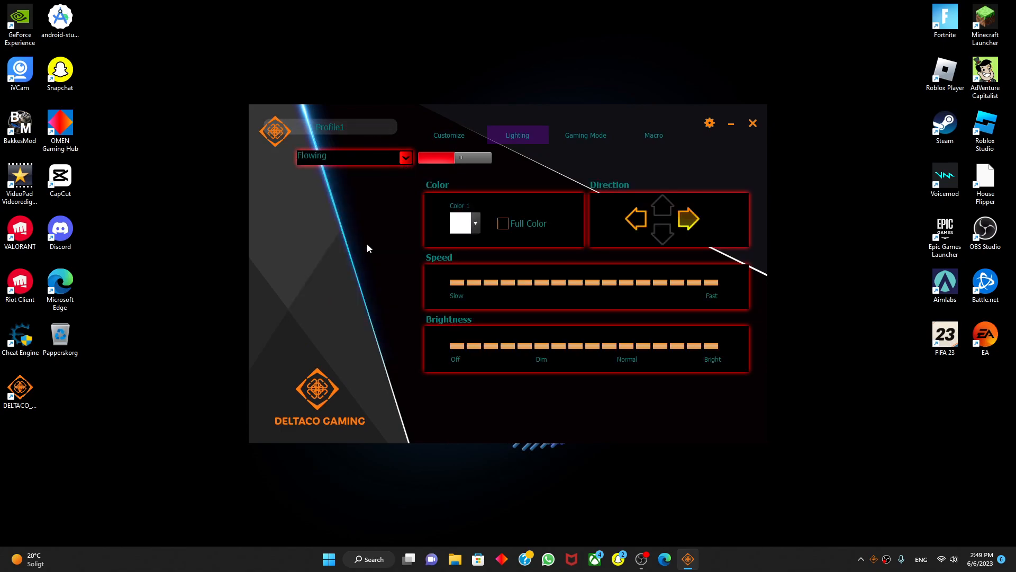
Assign the M key a Run Program action pointing to the Discord shortcut on the Desktop
left_click(448, 134)
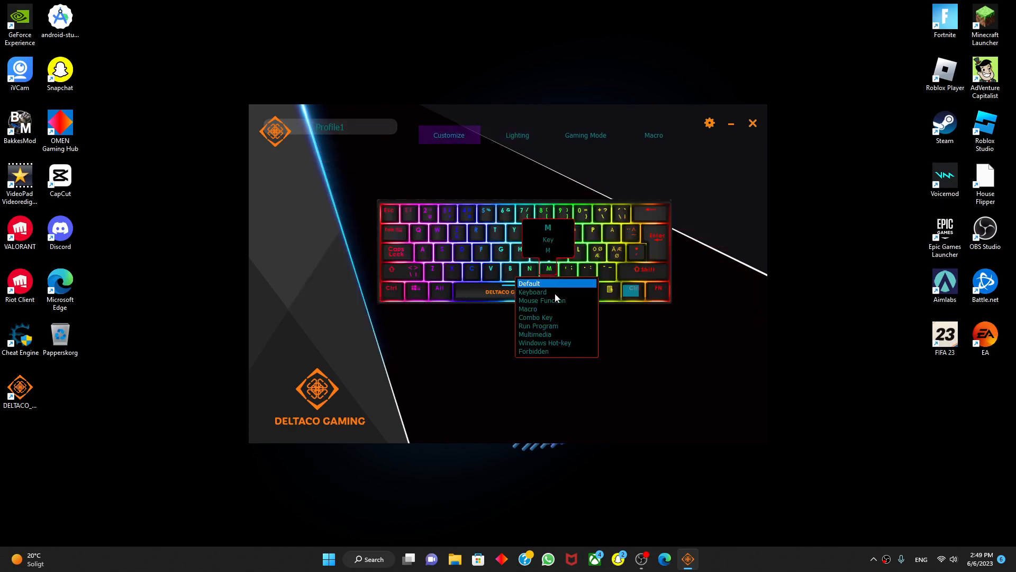
left_click(650, 343)
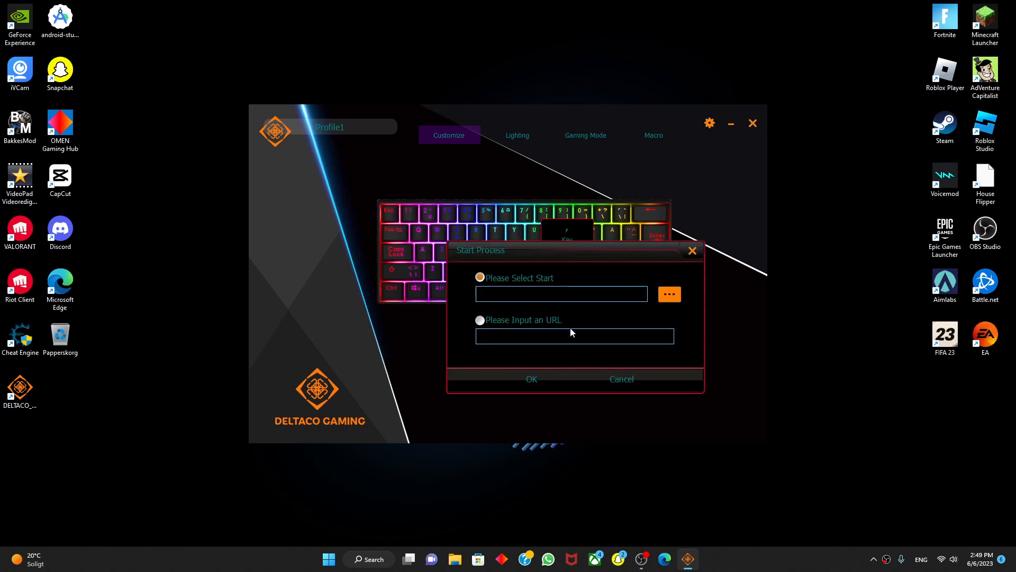
left_click(669, 295)
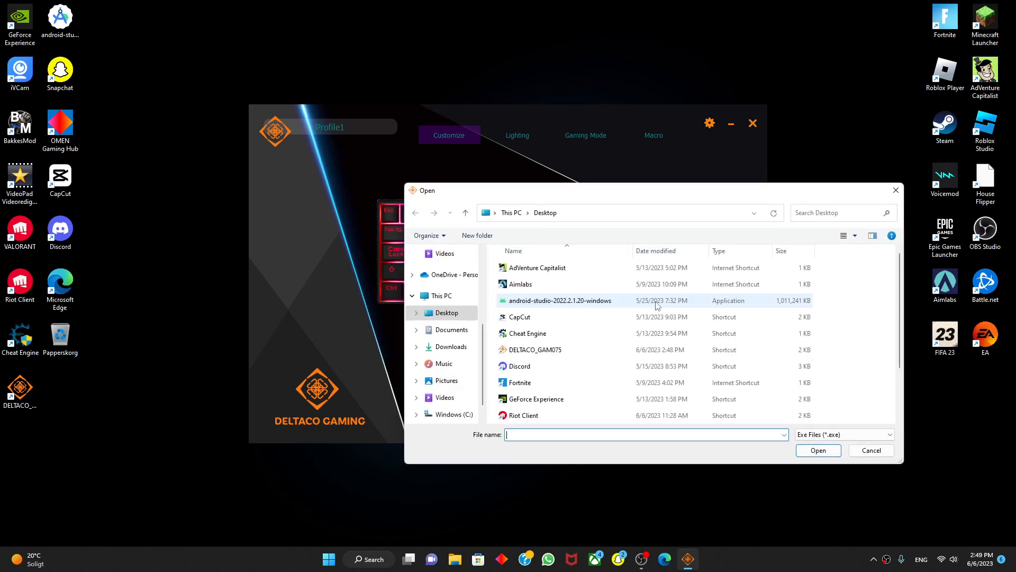
scroll("down", 3)
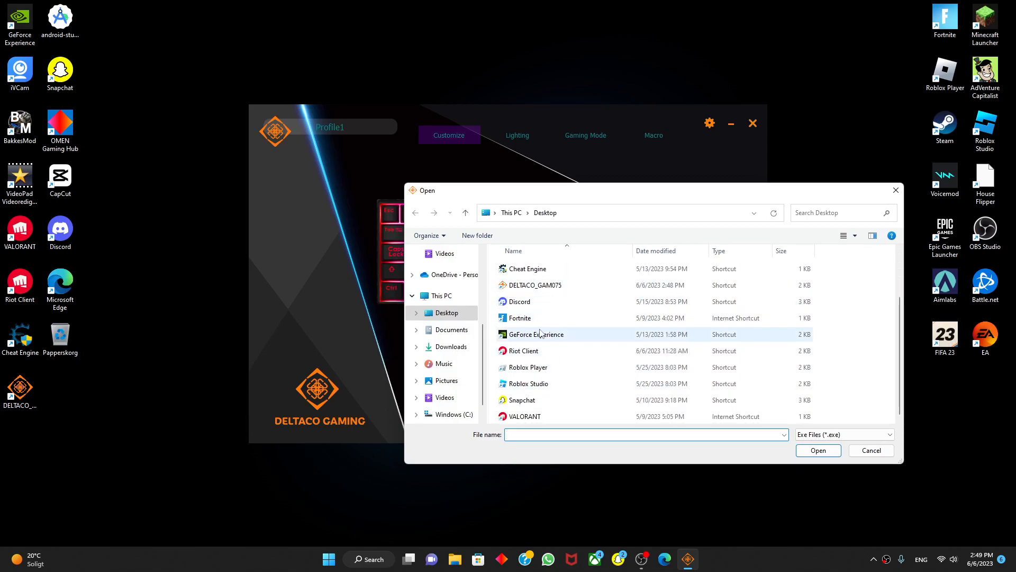
scroll("up", 3)
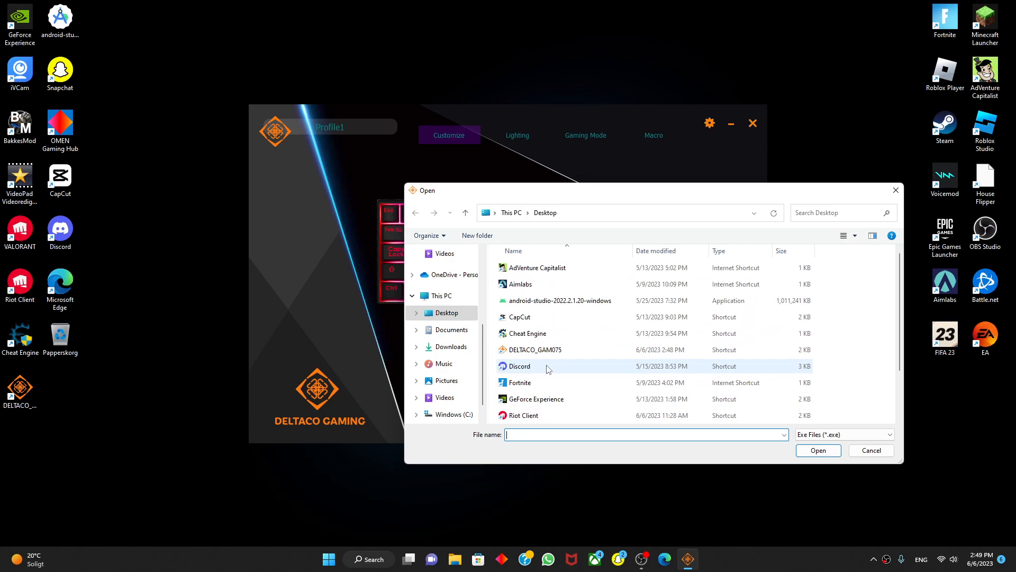
left_click(870, 450)
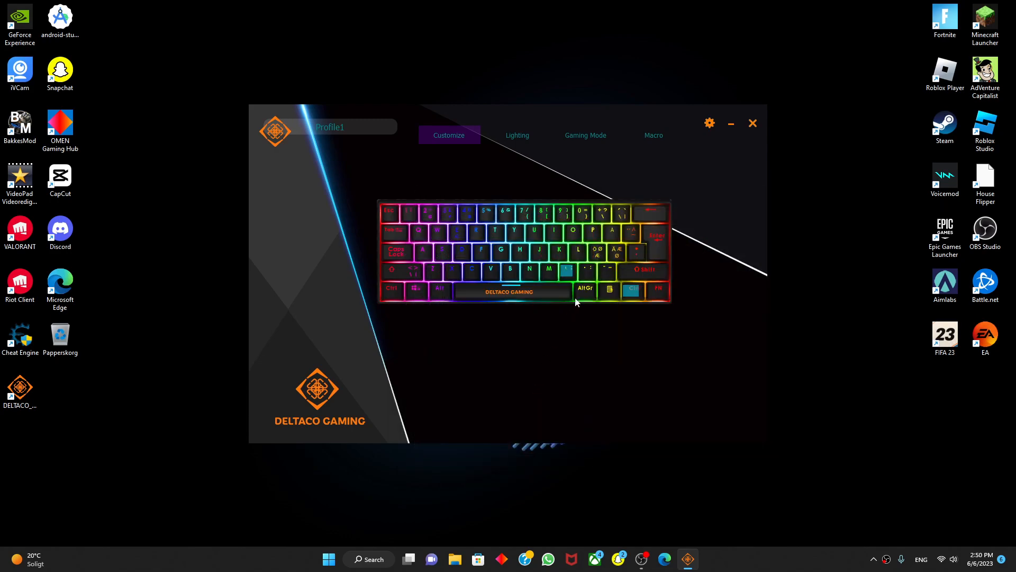
mouse_move(605, 305)
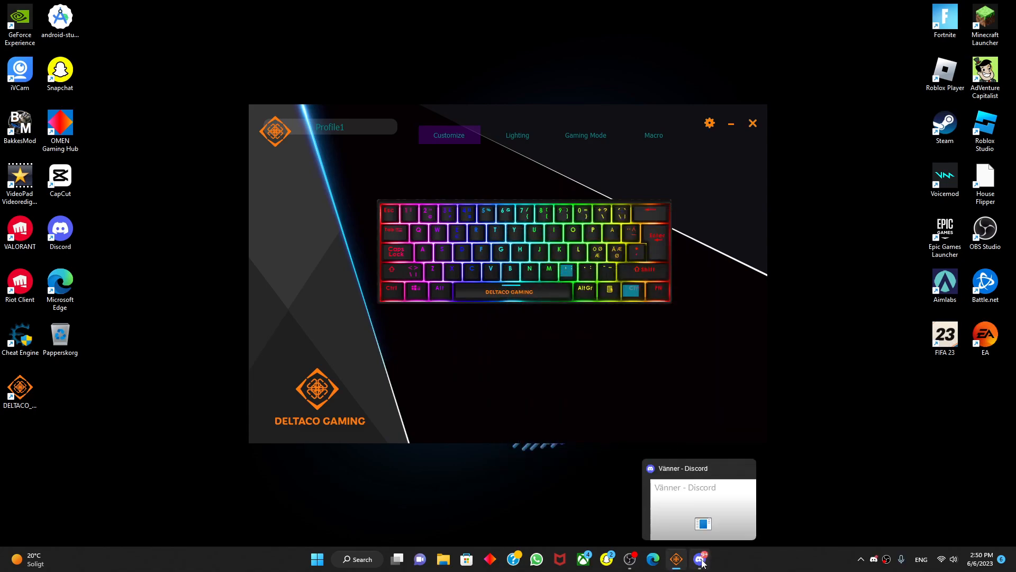
mouse_move(635, 250)
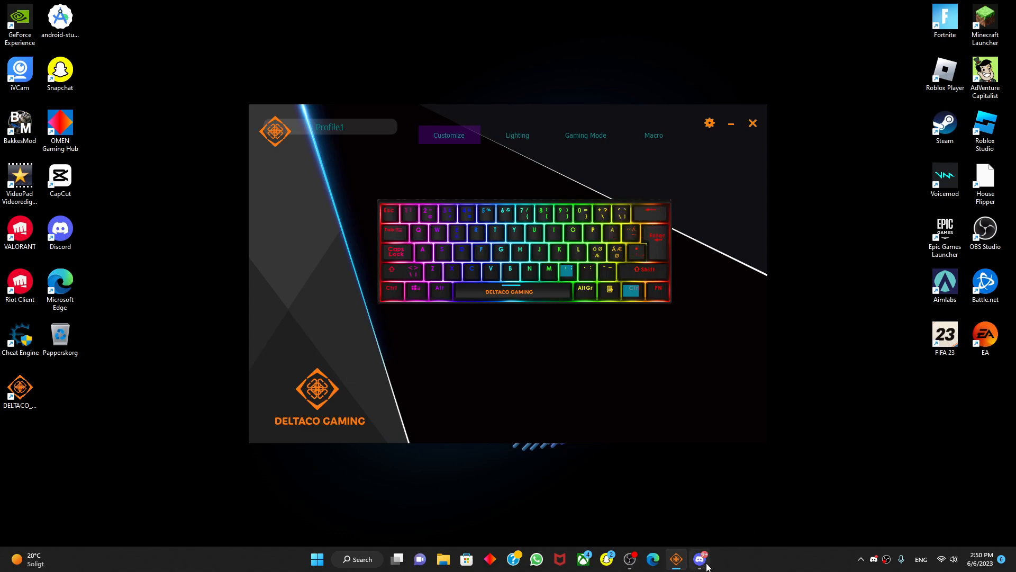
Close Discord from its taskbar menu and bring up OBS Studio's jump list with Close all windows
right_click(699, 558)
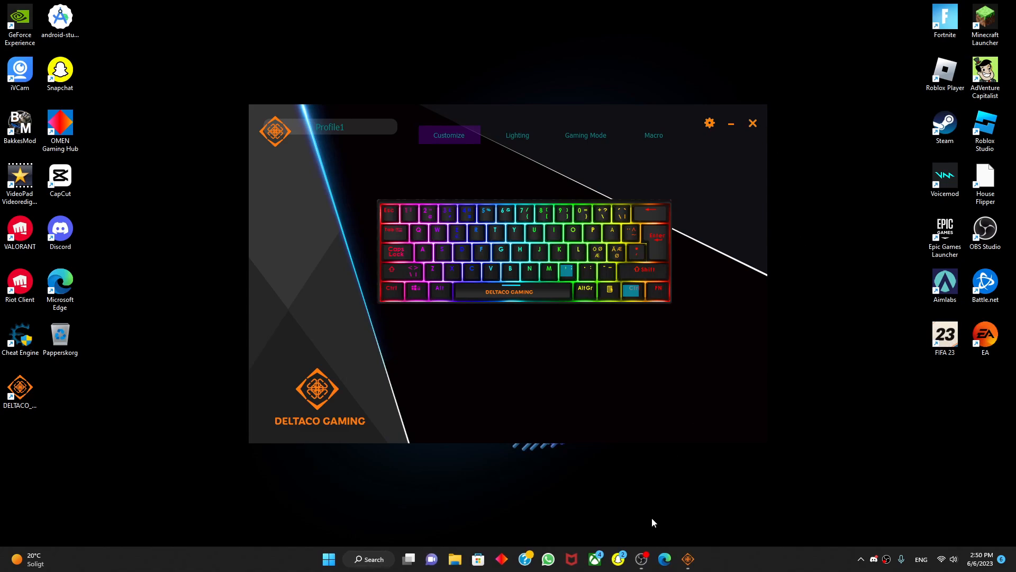
mouse_move(641, 559)
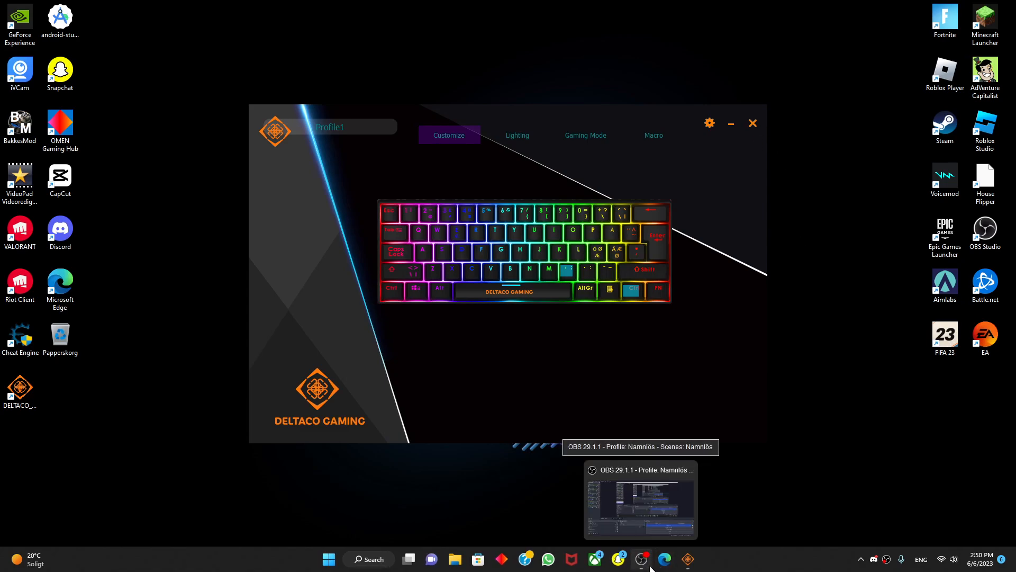
mouse_move(651, 559)
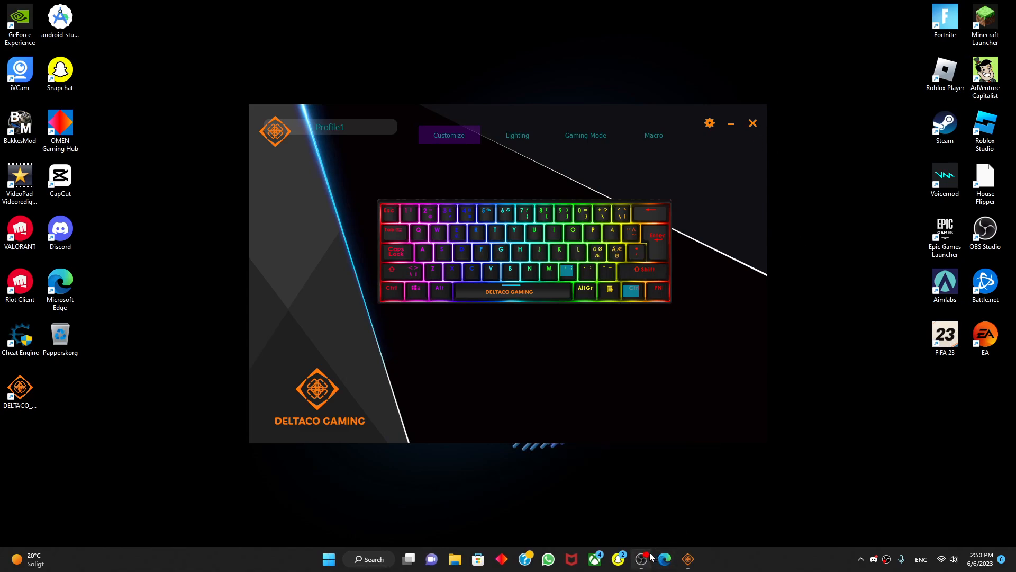
mouse_move(643, 559)
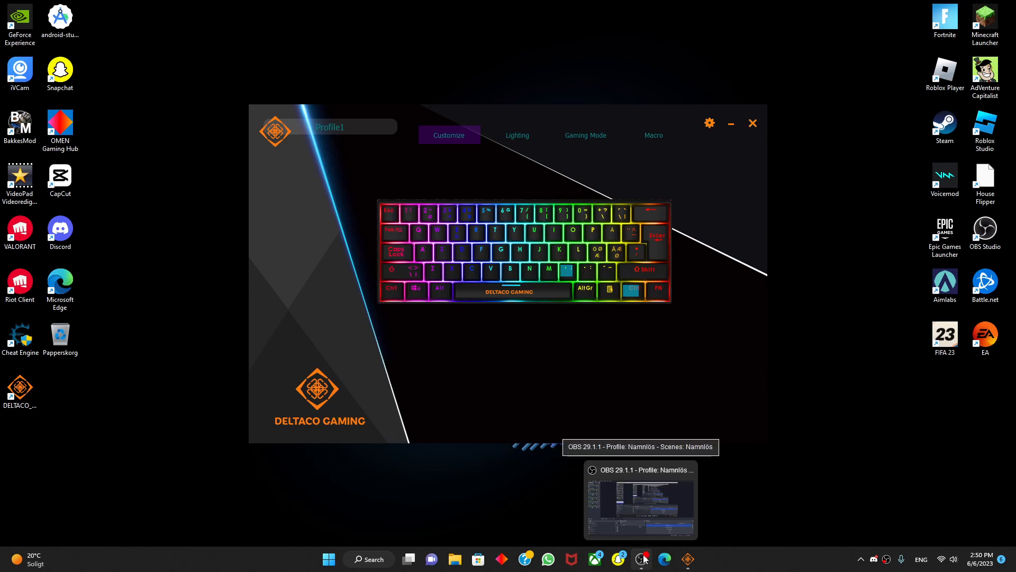
right_click(644, 558)
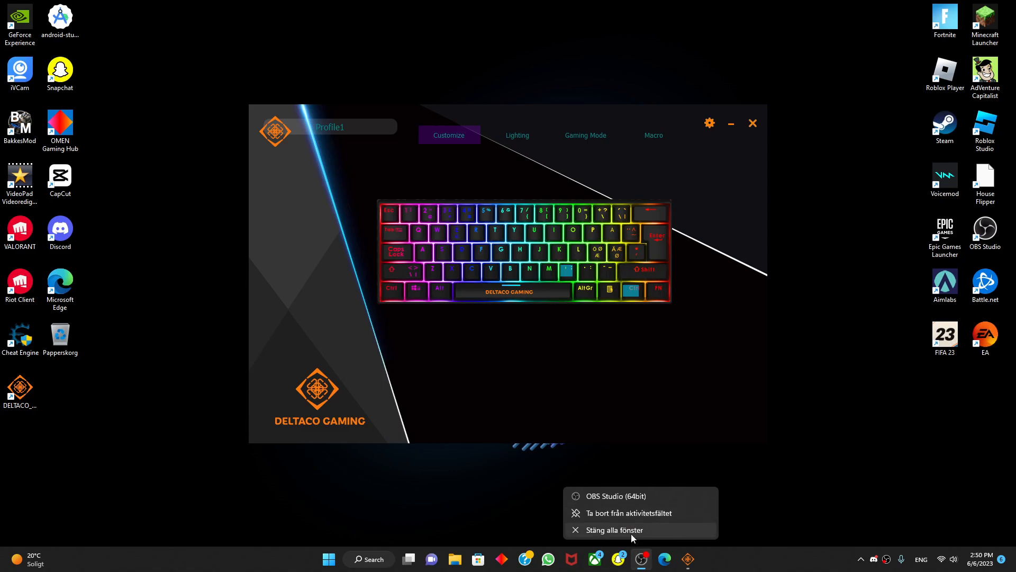
mouse_move(643, 538)
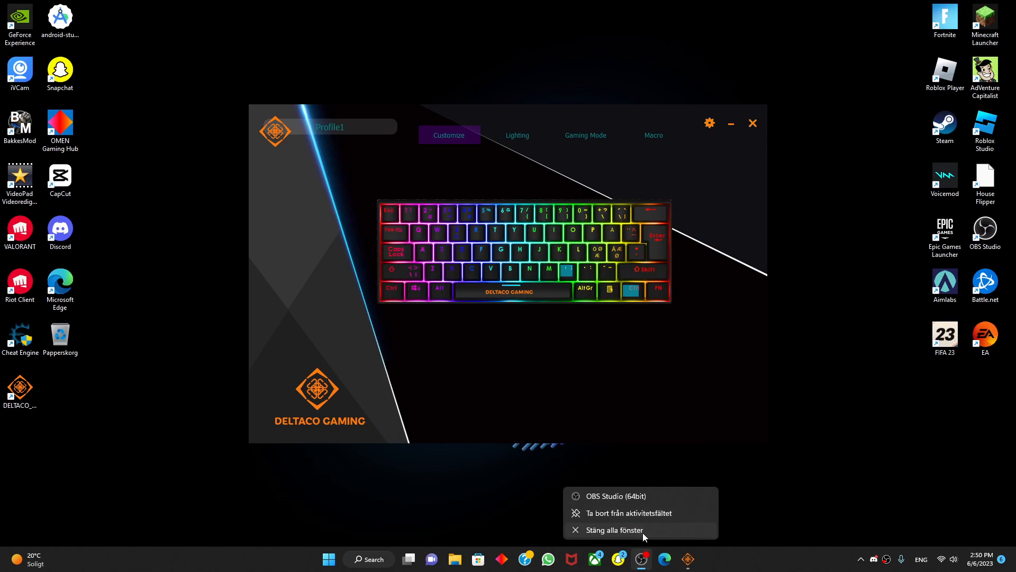